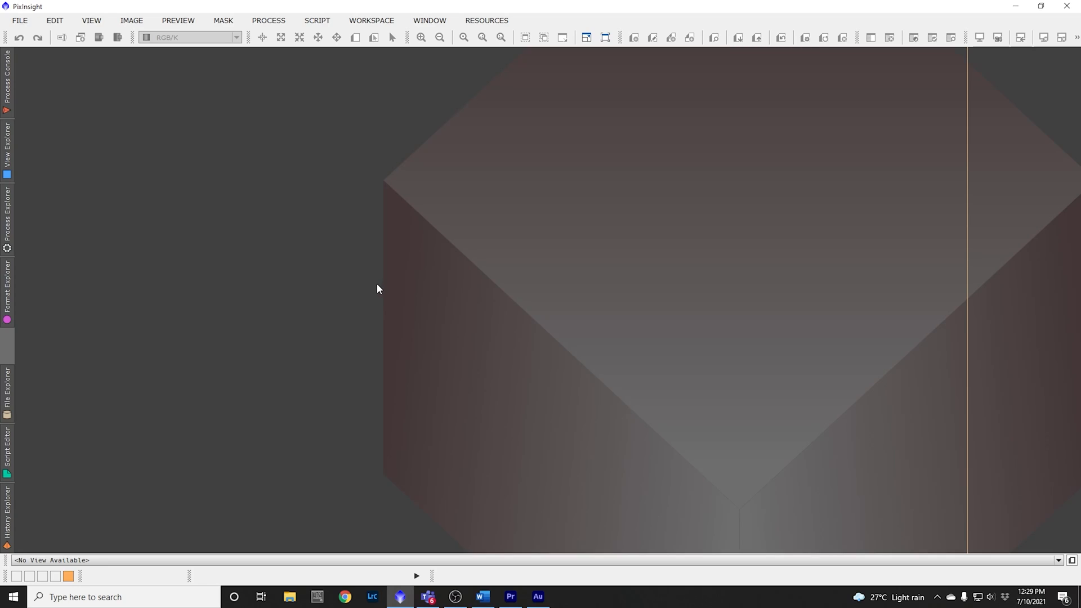
pyautogui.moveTo(87, 322)
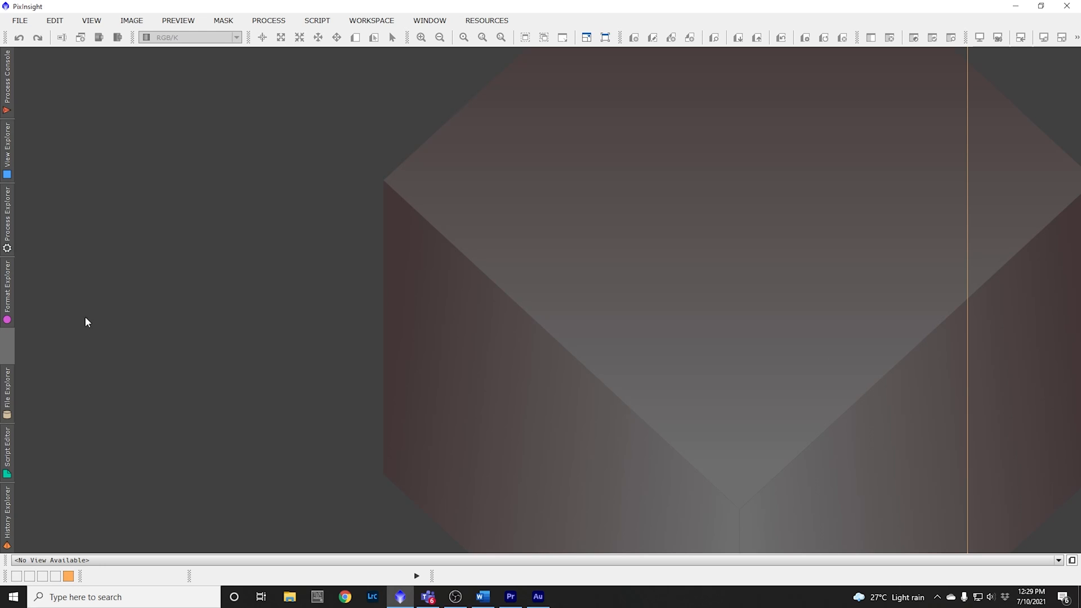
pyautogui.moveTo(208, 343)
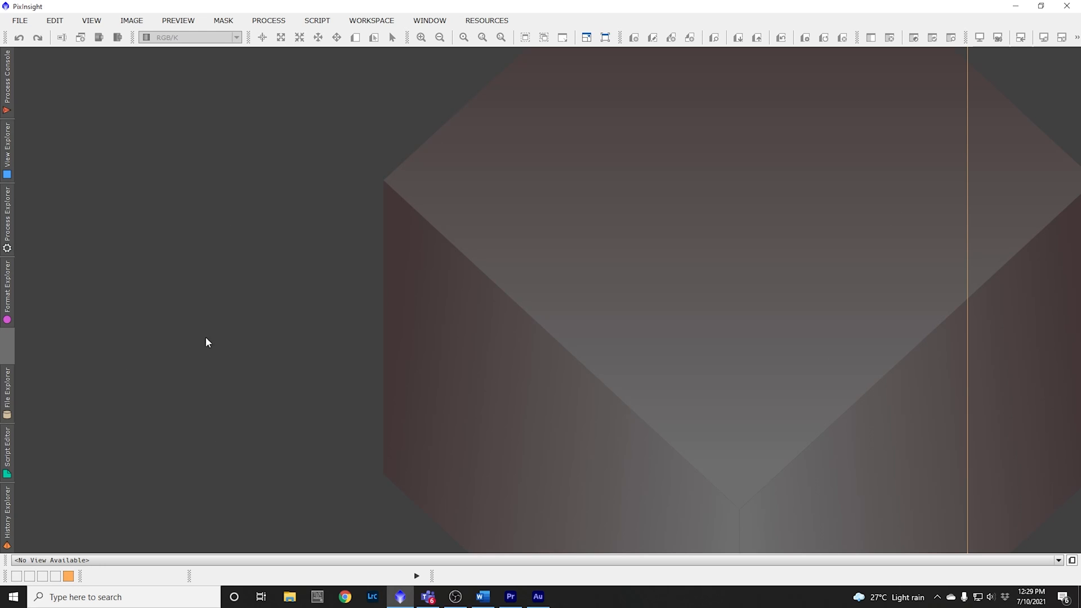
pyautogui.moveTo(587, 381)
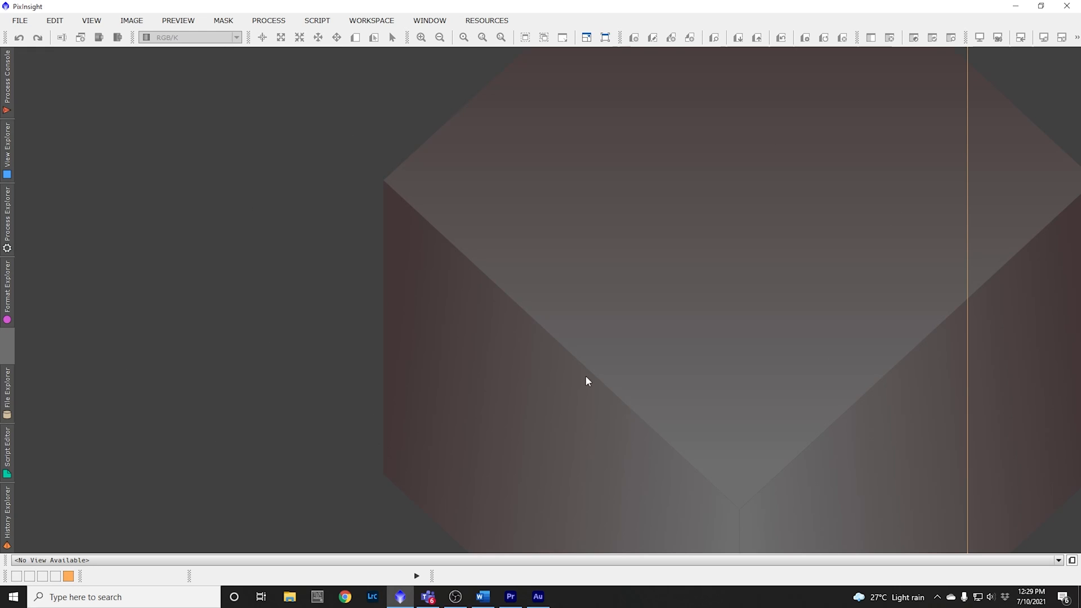
pyautogui.moveTo(43, 37)
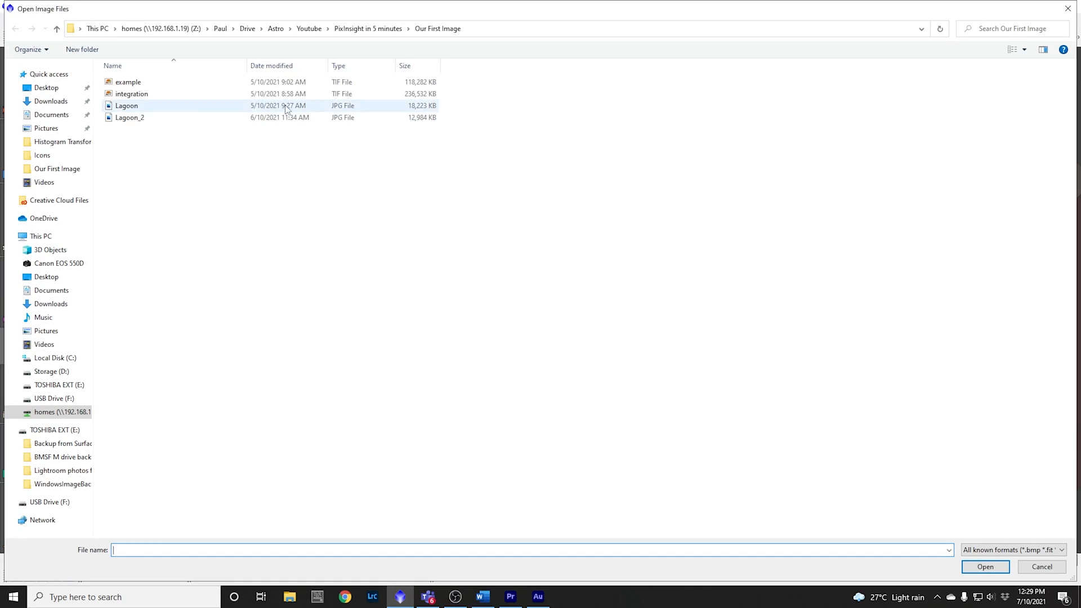
# Step: Open integration.tif from the Open Image Files dialog
pyautogui.doubleClick(132, 94)
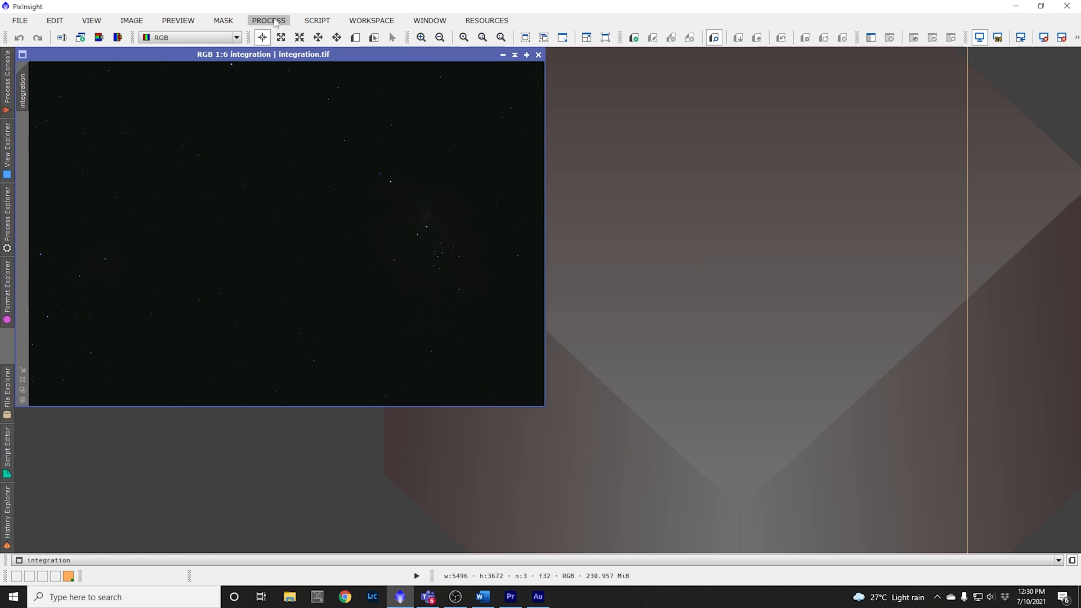
# Step: Auto-stretch the integration image display using ScreenTransferFunction's Auto Stretch
pyautogui.click(268, 20)
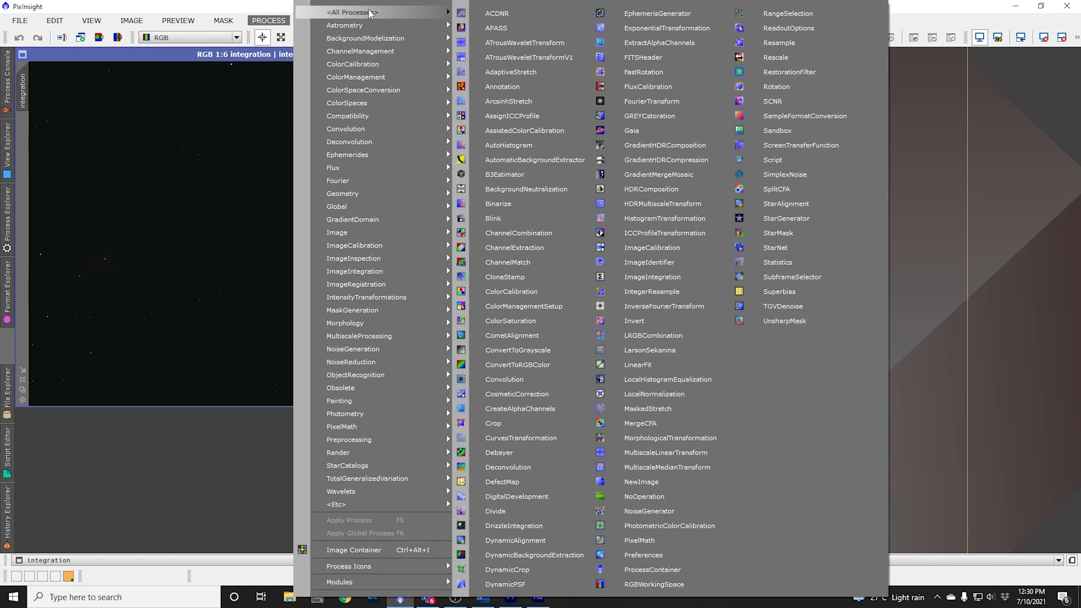
pyautogui.moveTo(794, 371)
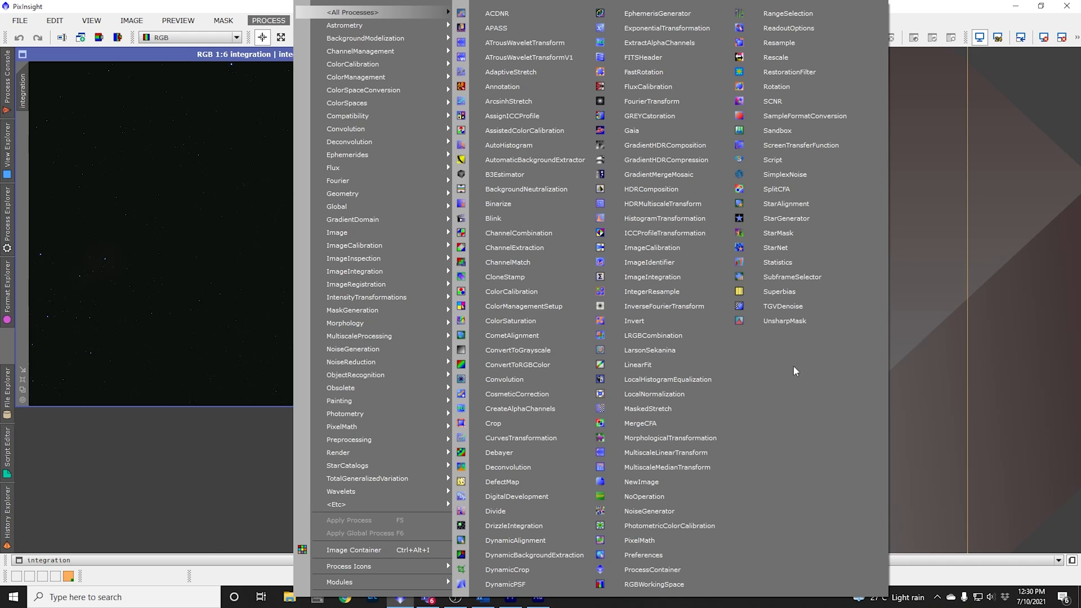
pyautogui.moveTo(817, 145)
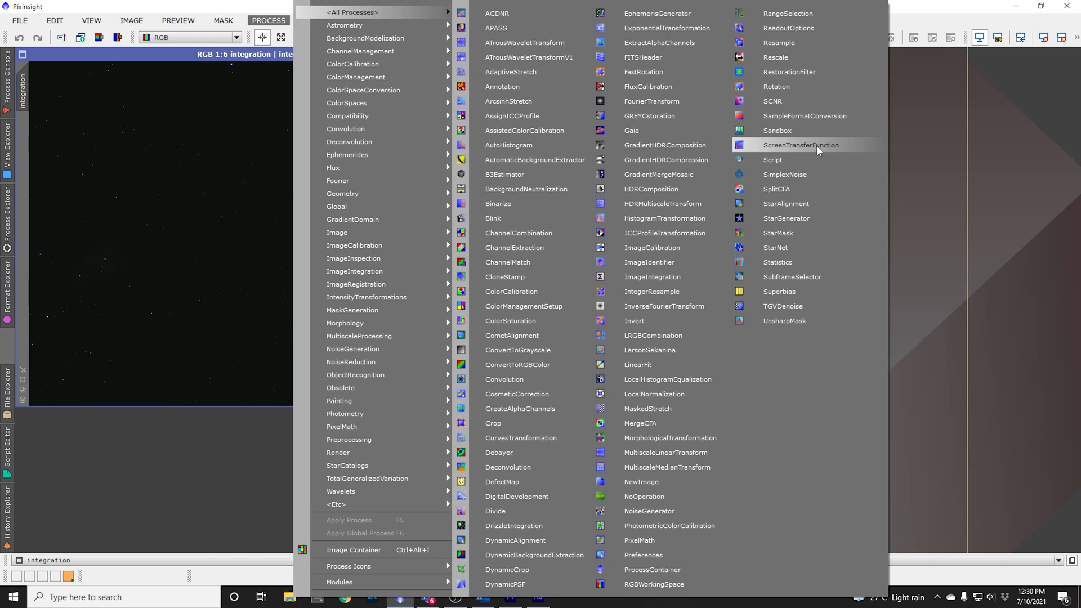
pyautogui.click(801, 145)
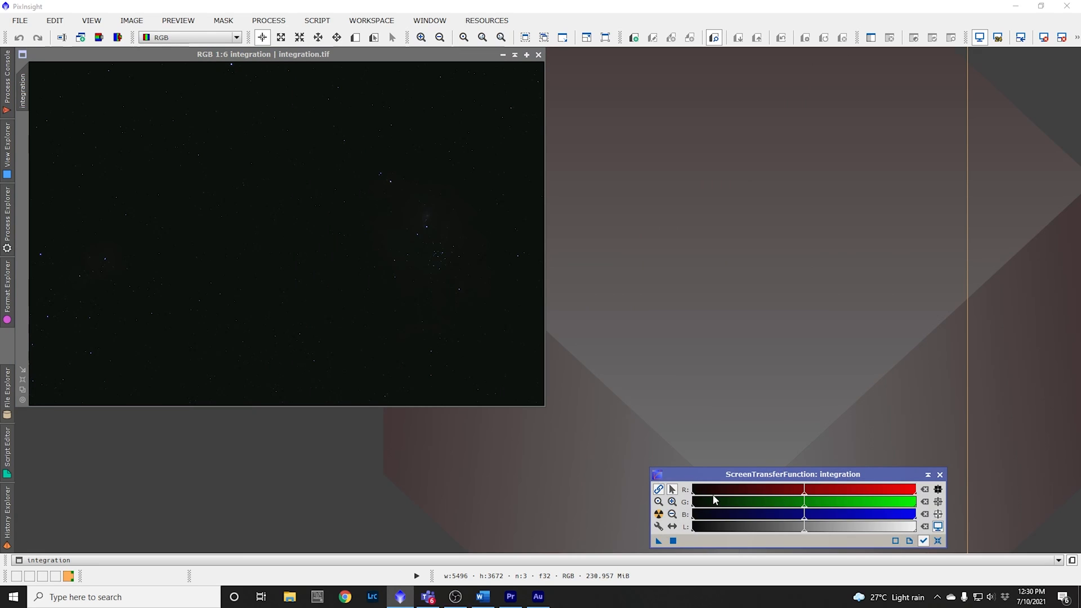
pyautogui.moveTo(658, 516)
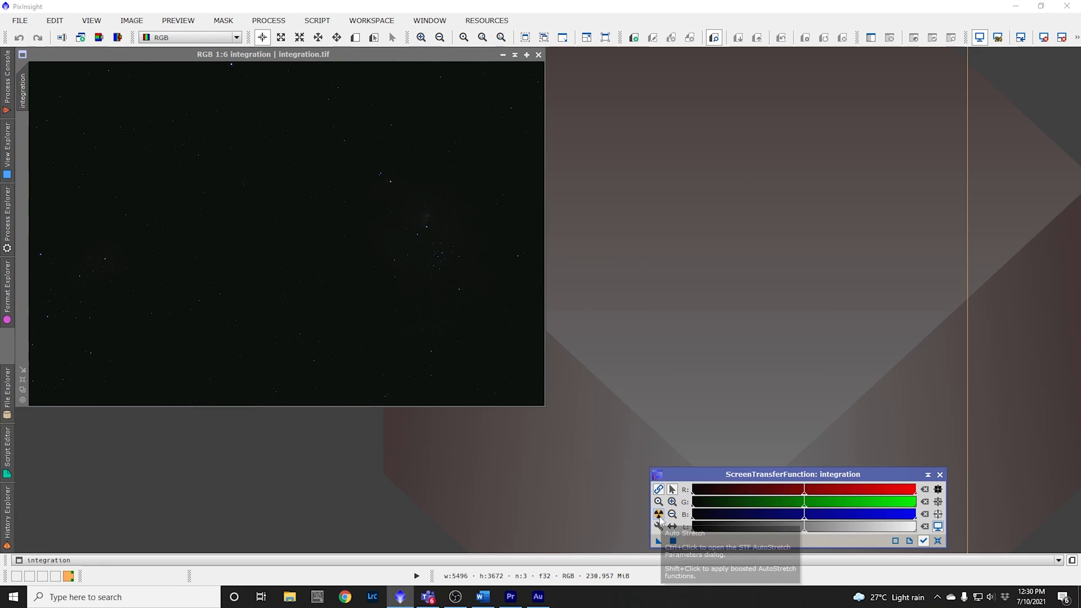
pyautogui.moveTo(660, 515)
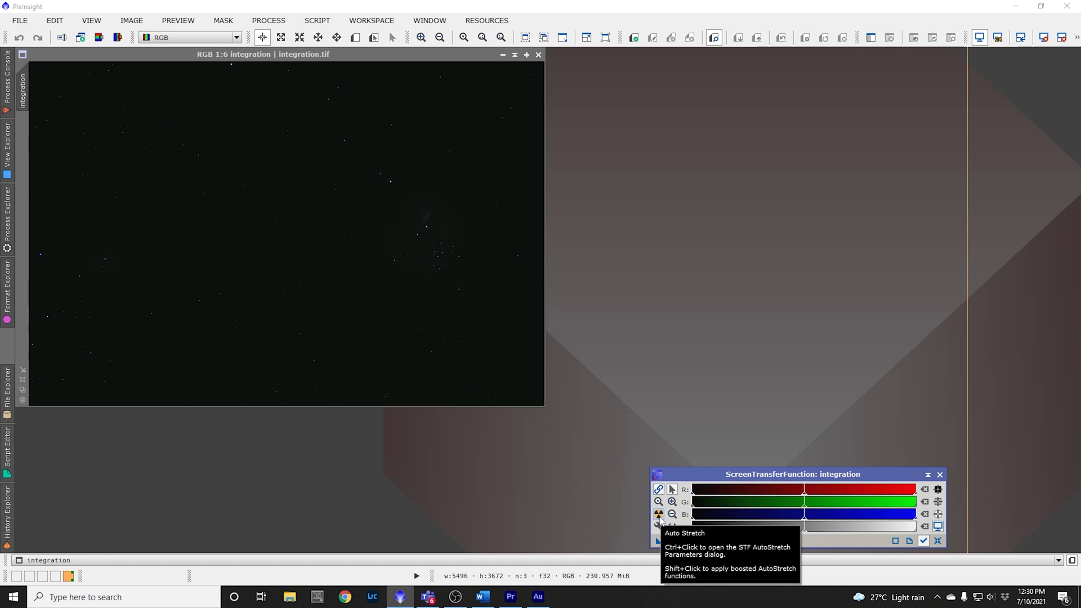
pyautogui.click(658, 514)
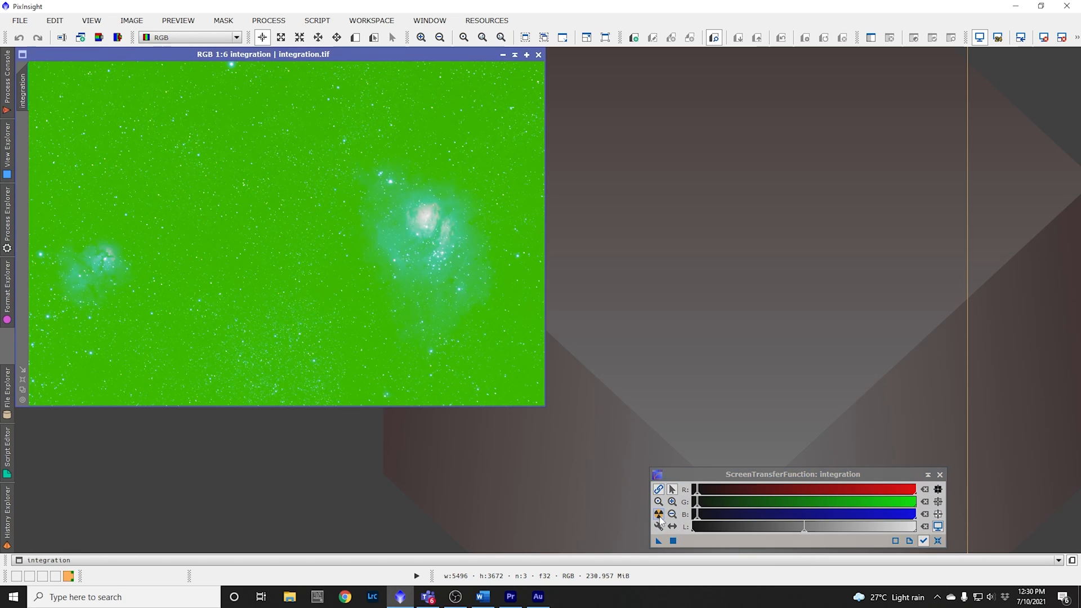
pyautogui.moveTo(657, 516)
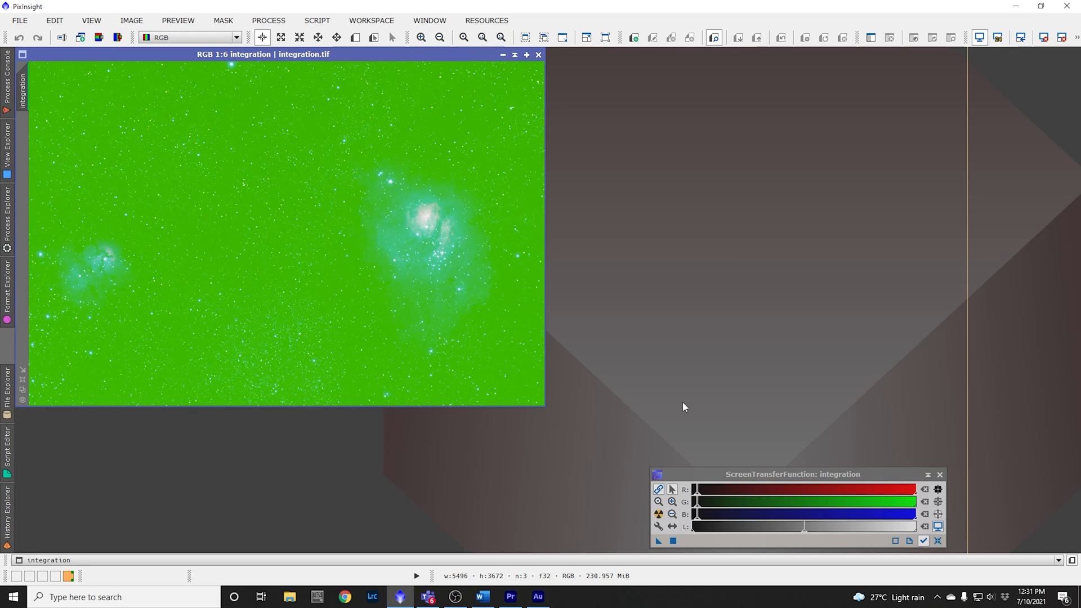
# Step: Open AutomaticBackgroundExtractor with function degree 2 and Subtraction correction
pyautogui.click(268, 20)
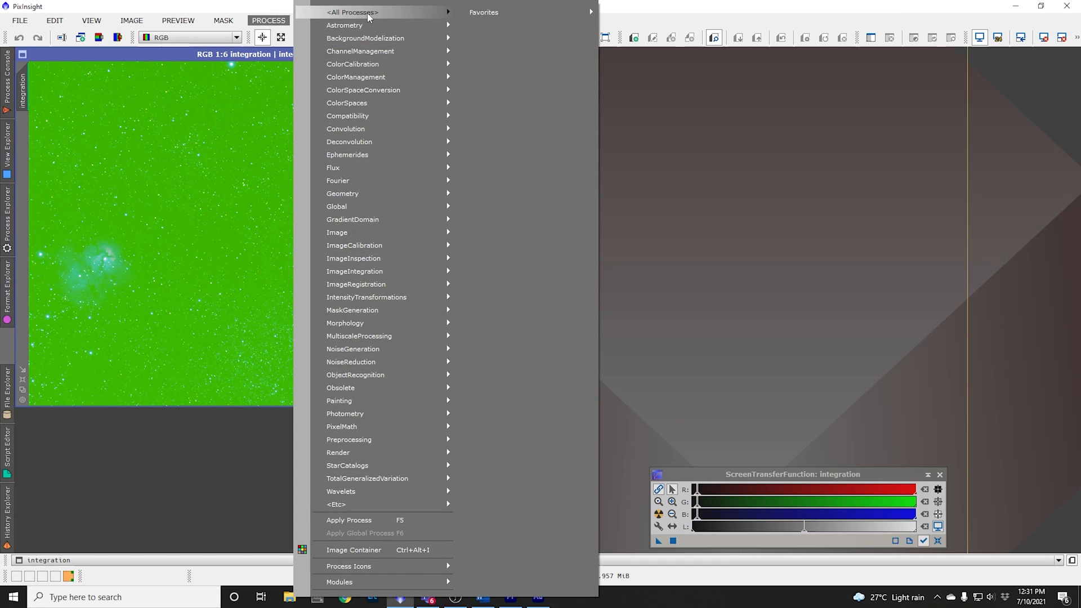
pyautogui.click(353, 12)
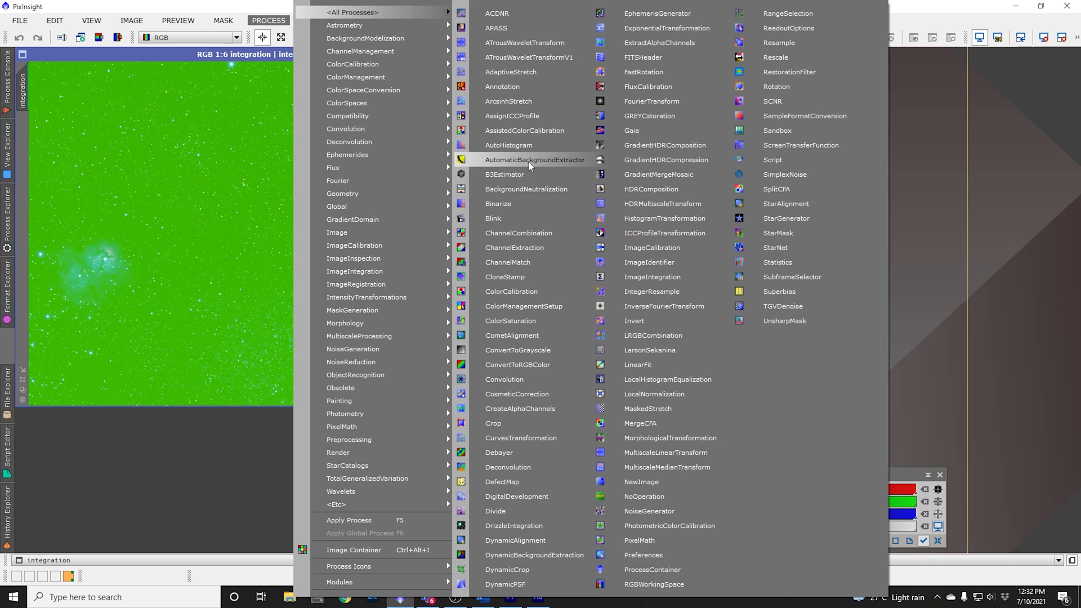
pyautogui.click(535, 159)
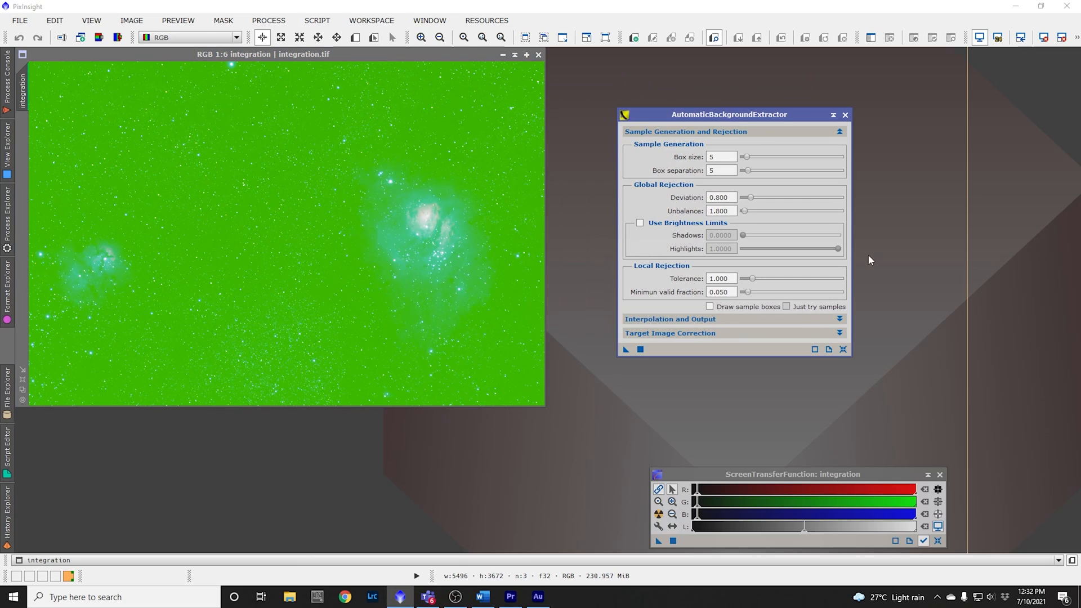
pyautogui.moveTo(856, 282)
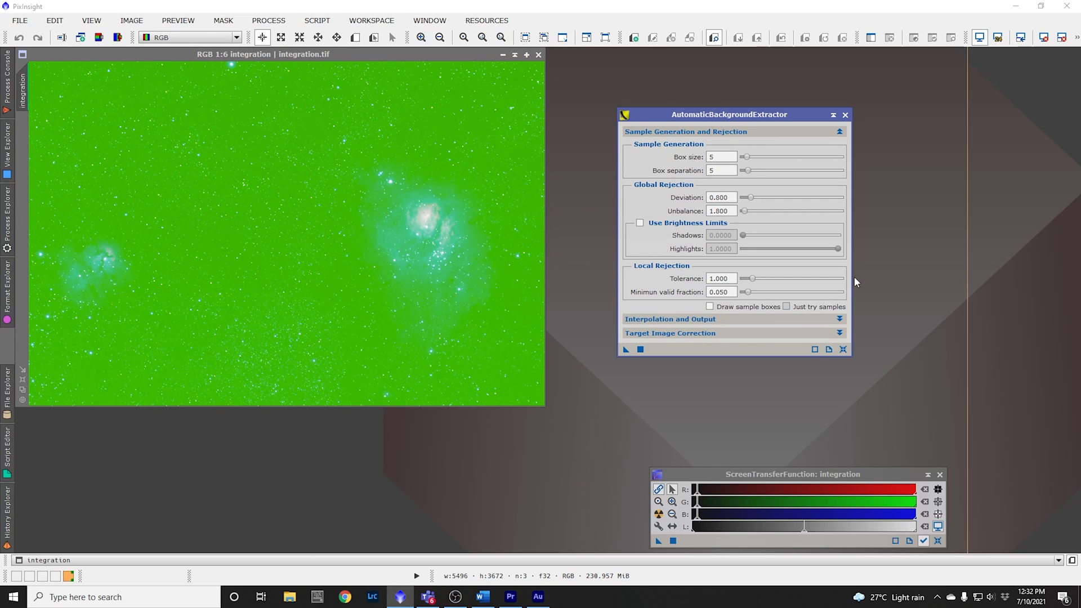
pyautogui.moveTo(846, 285)
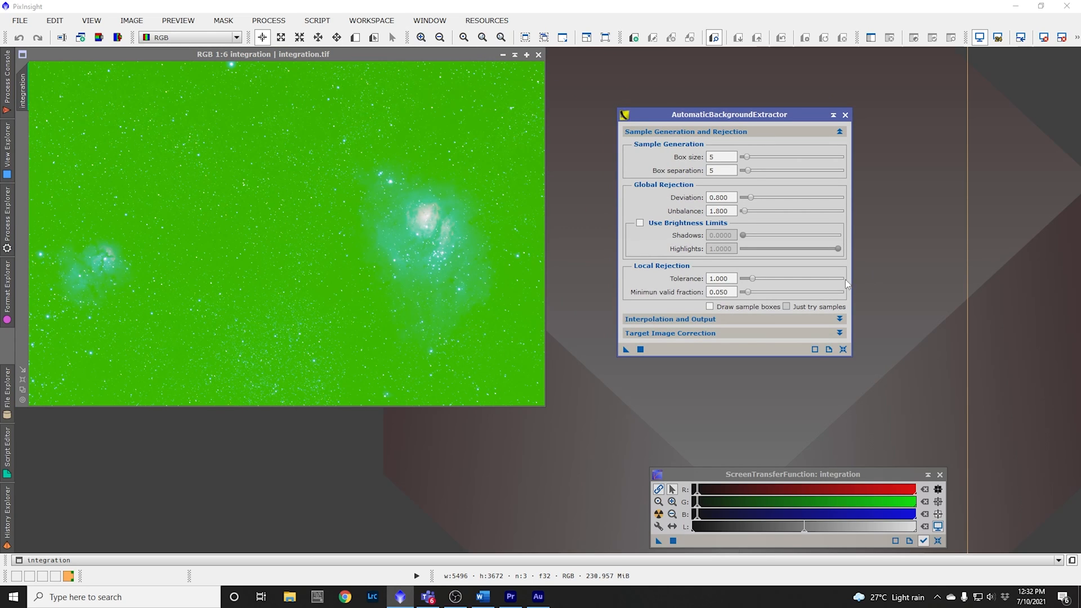
pyautogui.moveTo(724, 337)
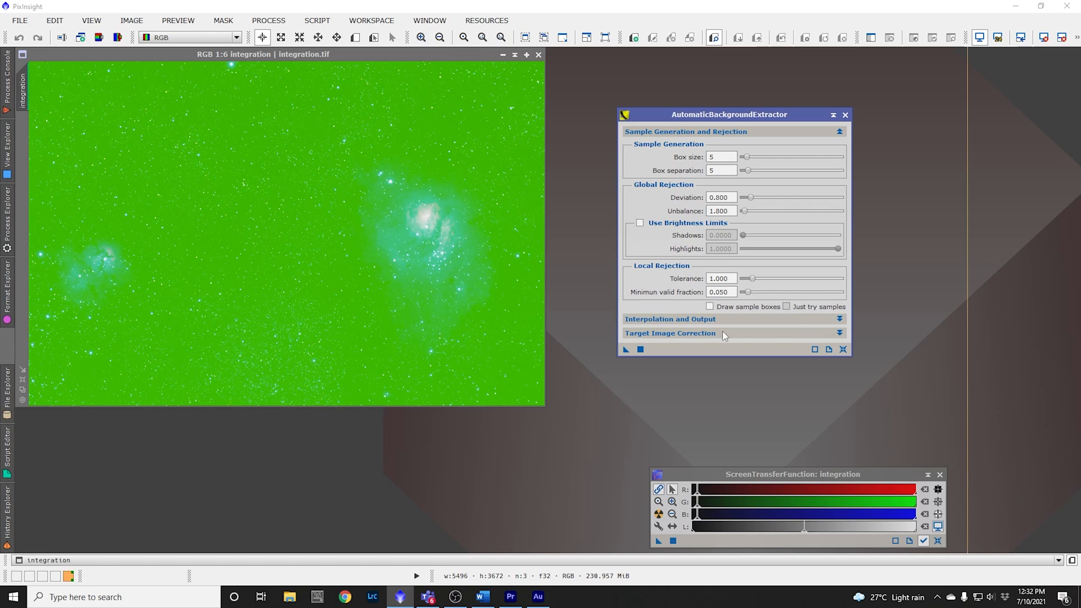
pyautogui.moveTo(707, 316)
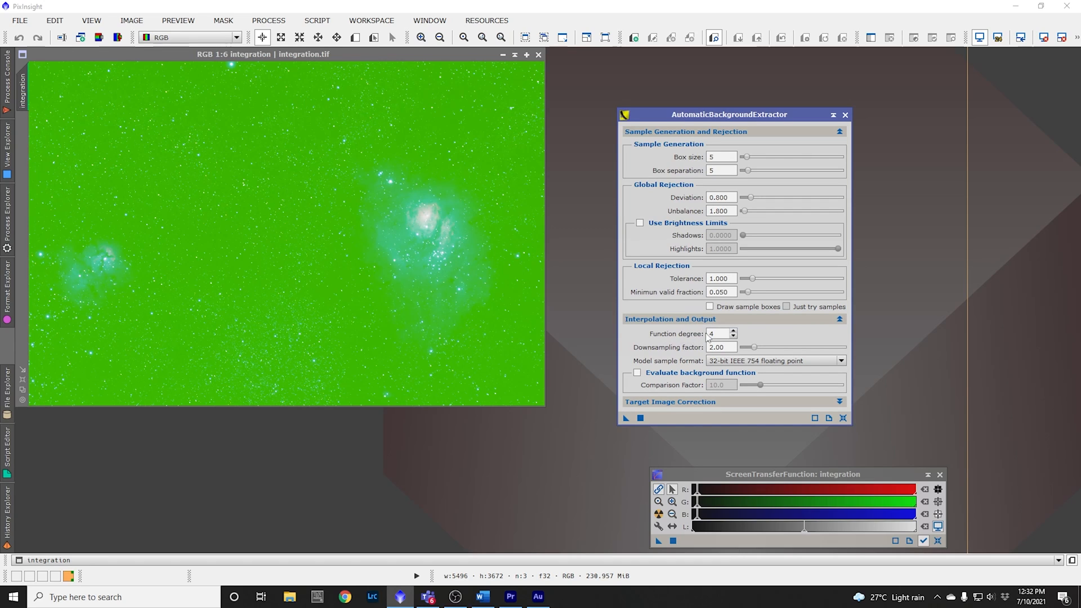
pyautogui.click(719, 334)
pyautogui.write('2')
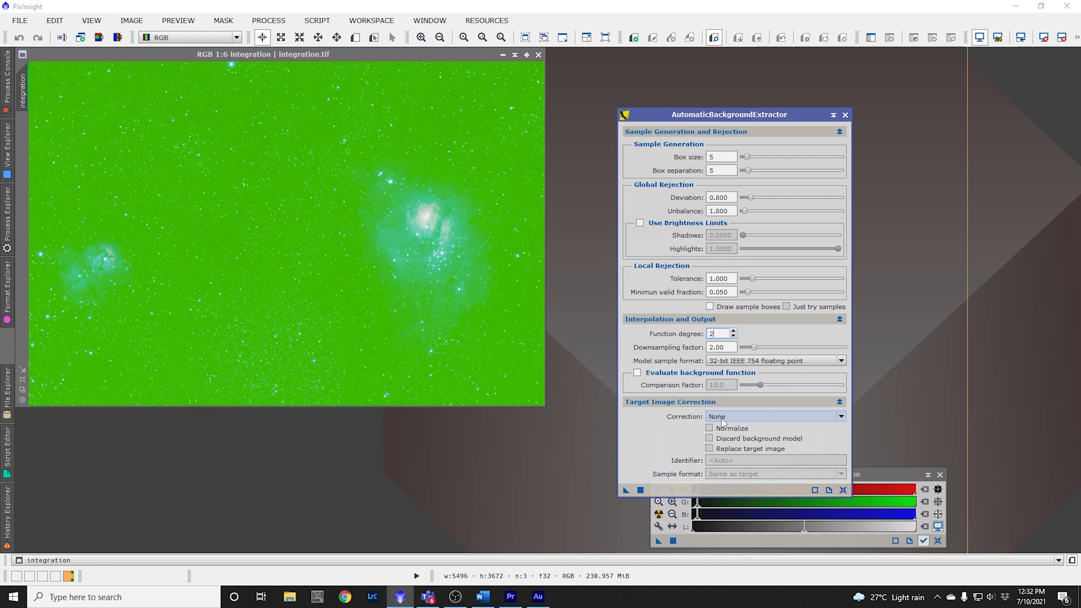
pyautogui.click(772, 415)
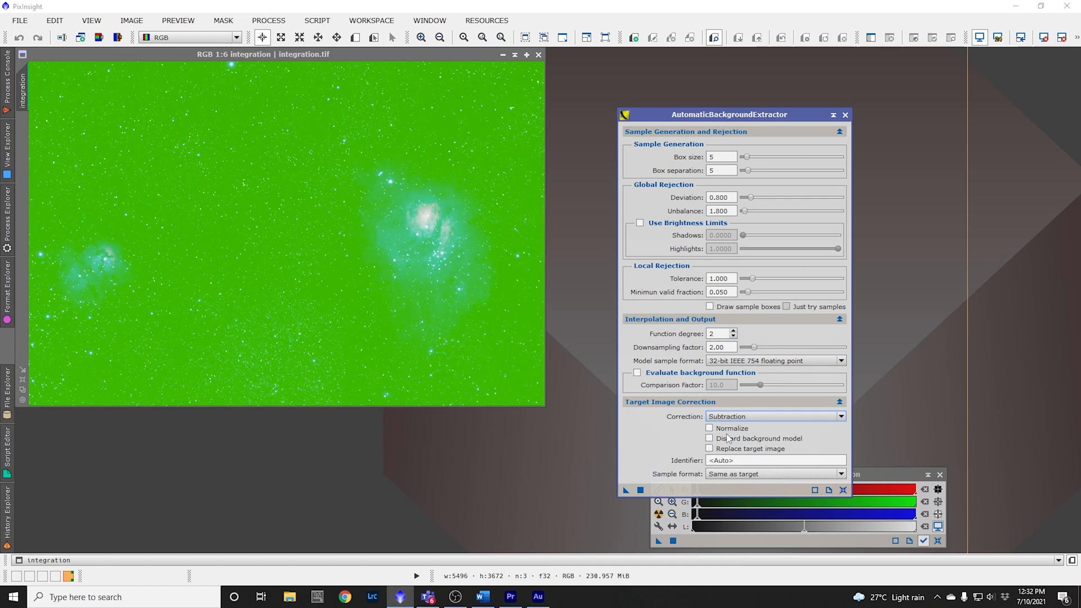
pyautogui.moveTo(720, 347)
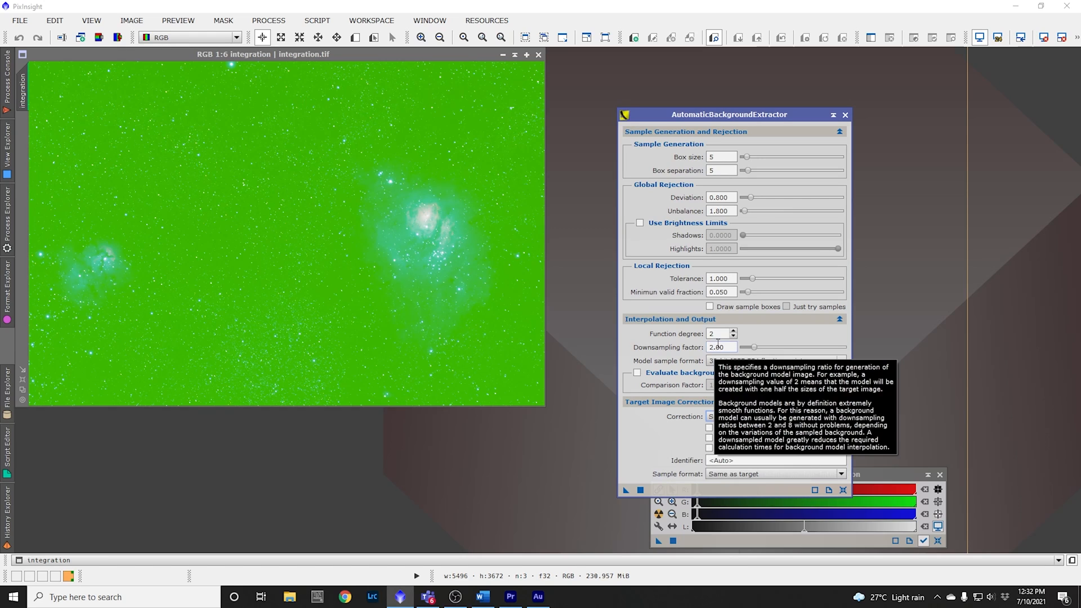
pyautogui.moveTo(788, 340)
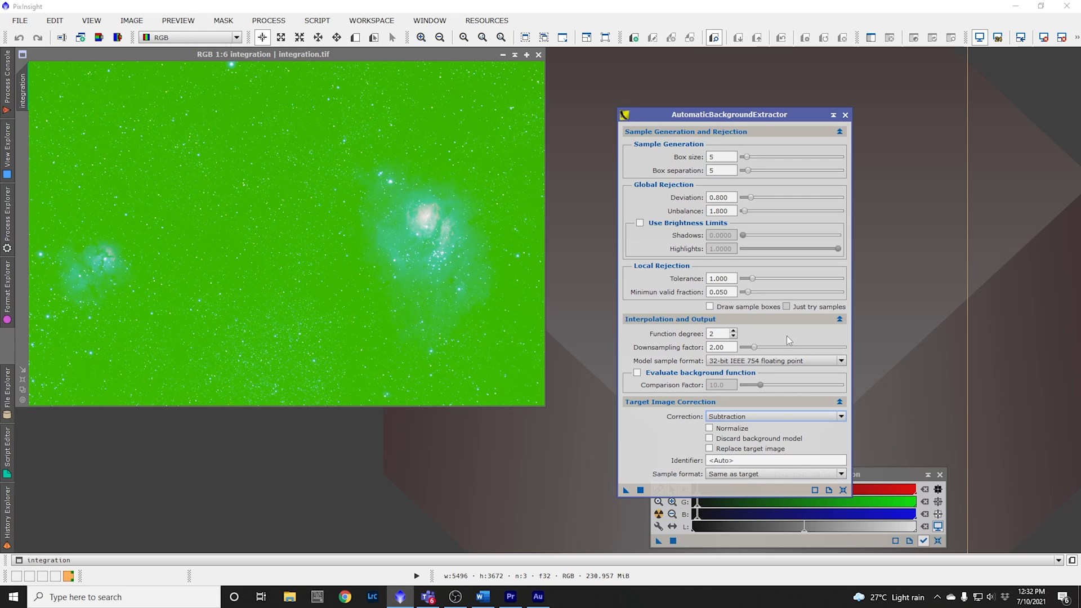
pyautogui.moveTo(653, 466)
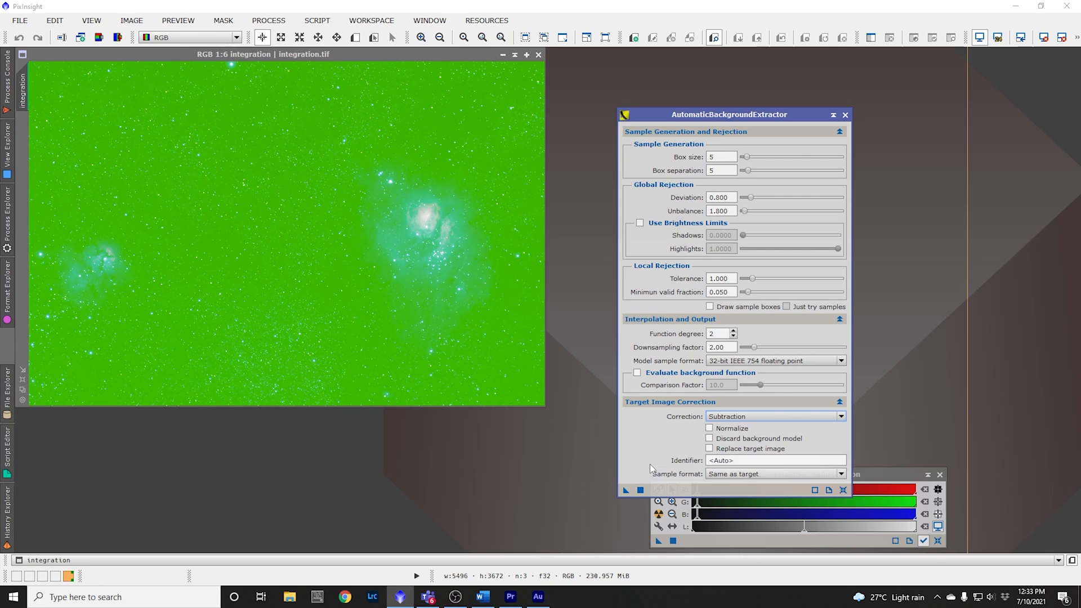
pyautogui.moveTo(639, 490)
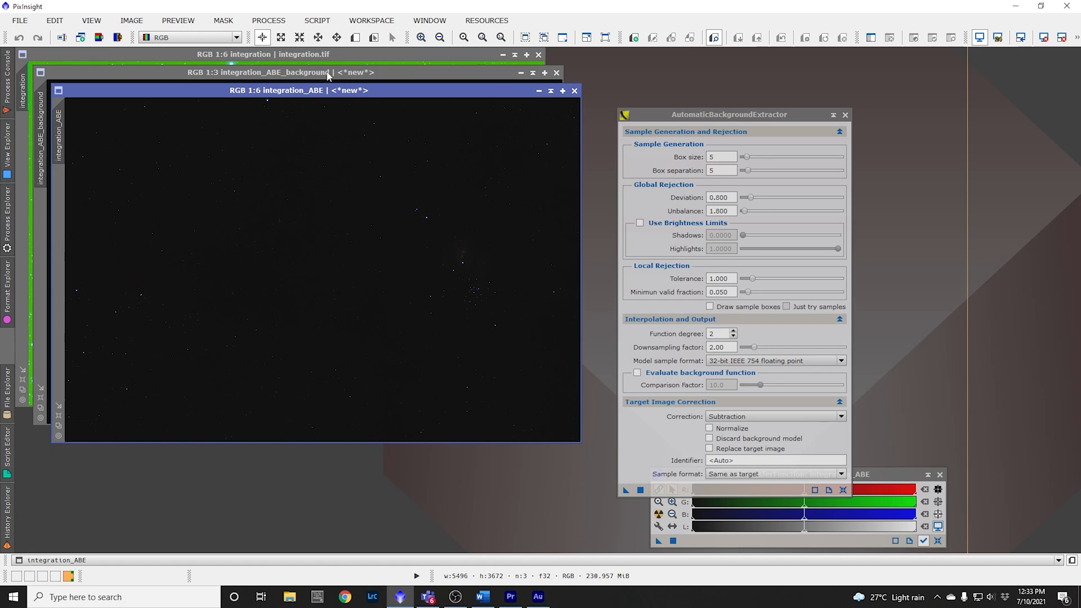
pyautogui.moveTo(427, 61)
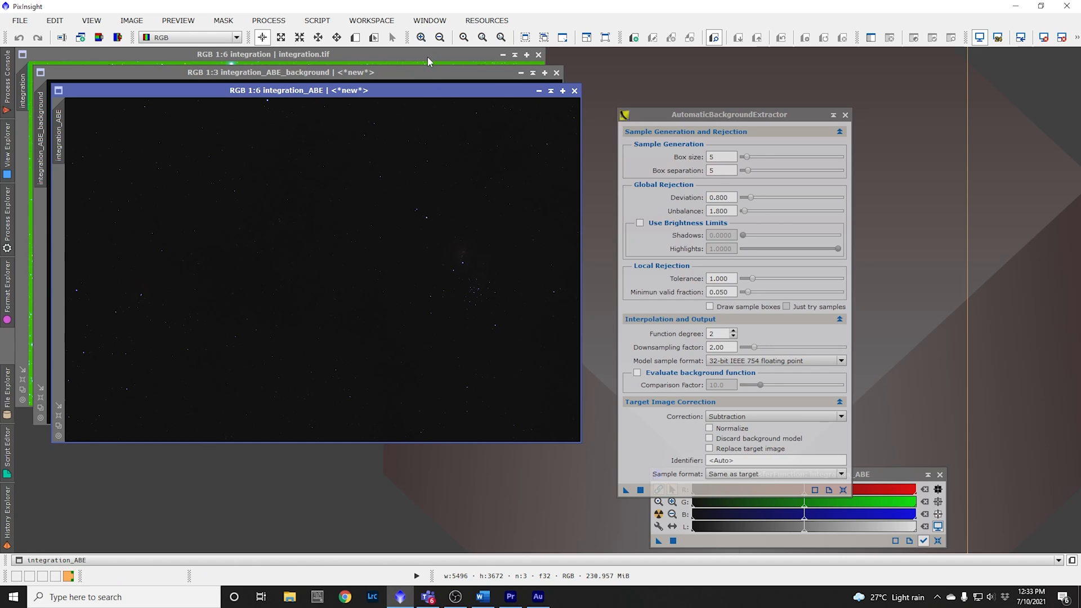
# Step: Run background extraction on integration and auto-stretch the resulting integration_ABE image
pyautogui.click(262, 55)
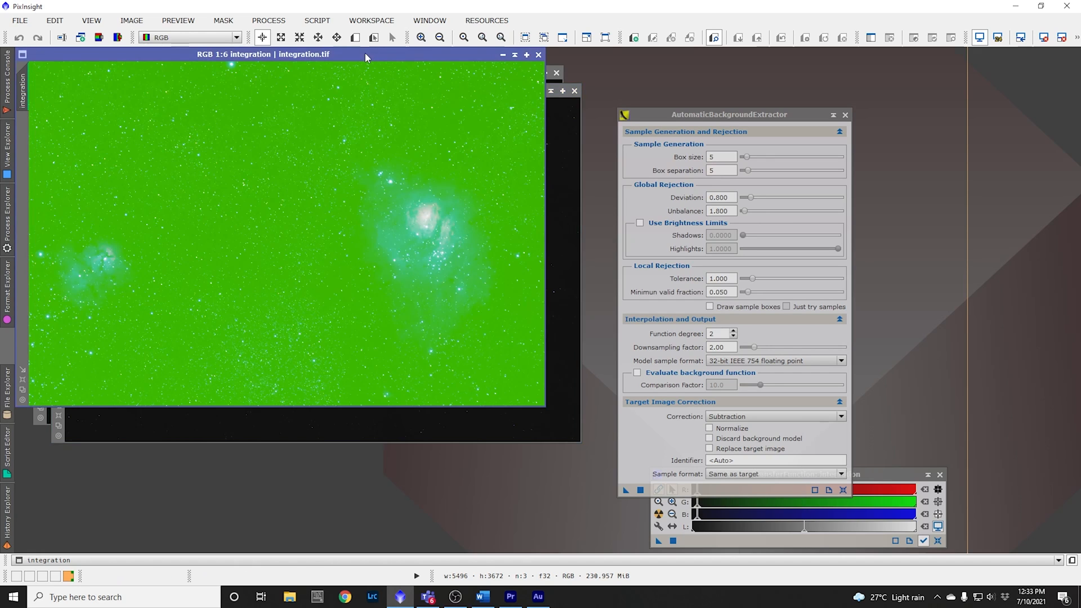
pyautogui.moveTo(276, 122)
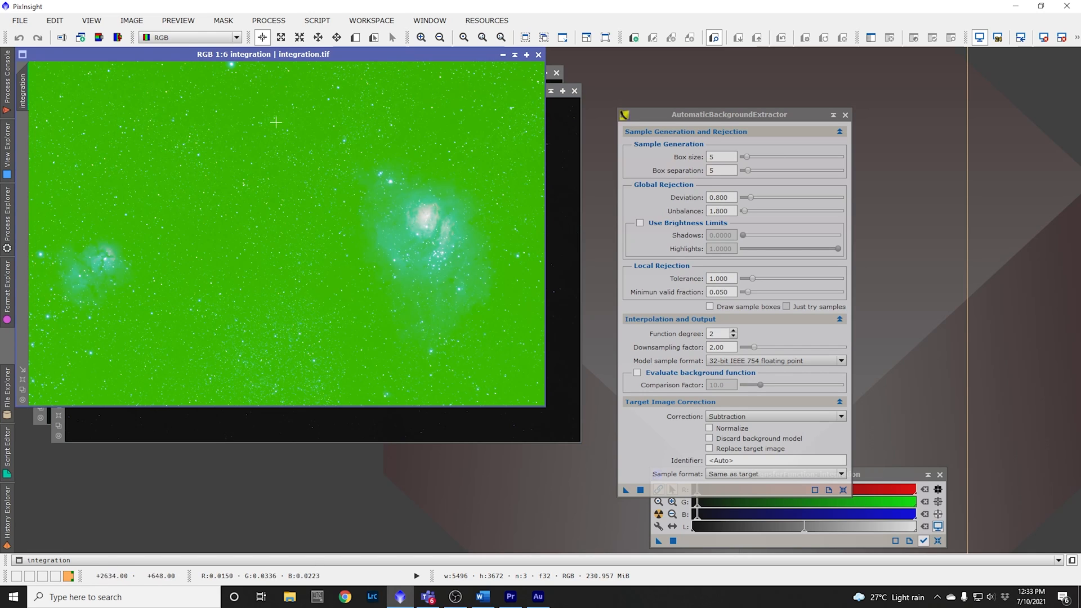
pyautogui.moveTo(347, 196)
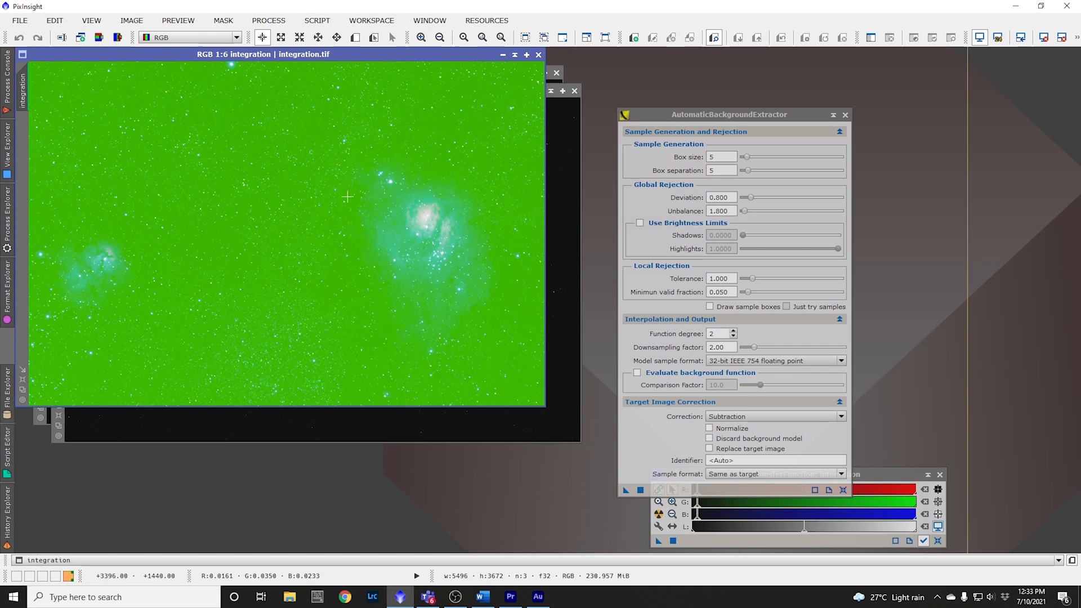
pyautogui.moveTo(424, 106)
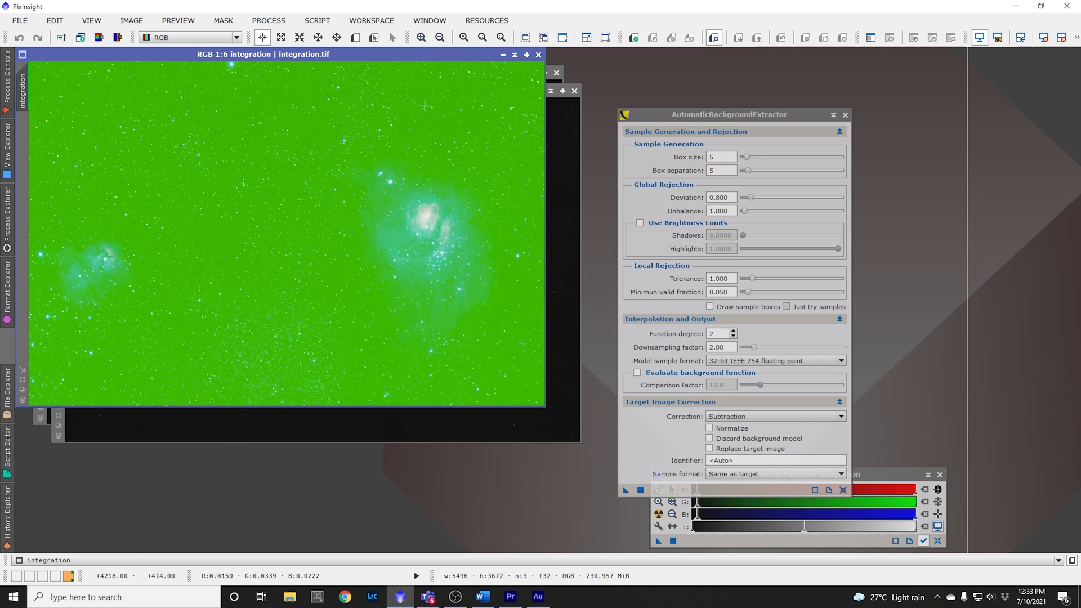
pyautogui.moveTo(459, 215)
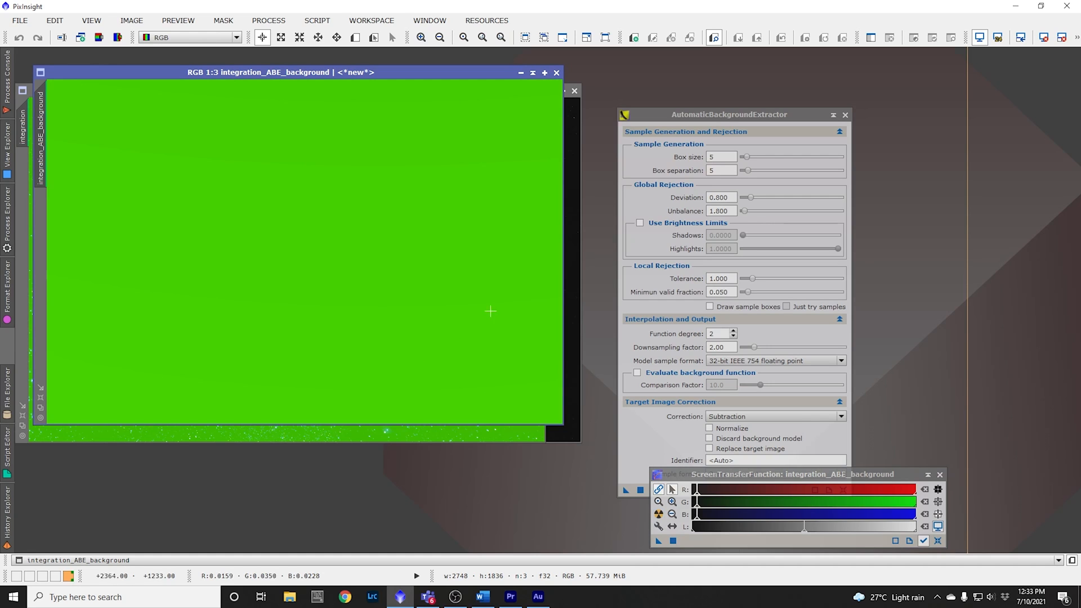
pyautogui.moveTo(323, 117)
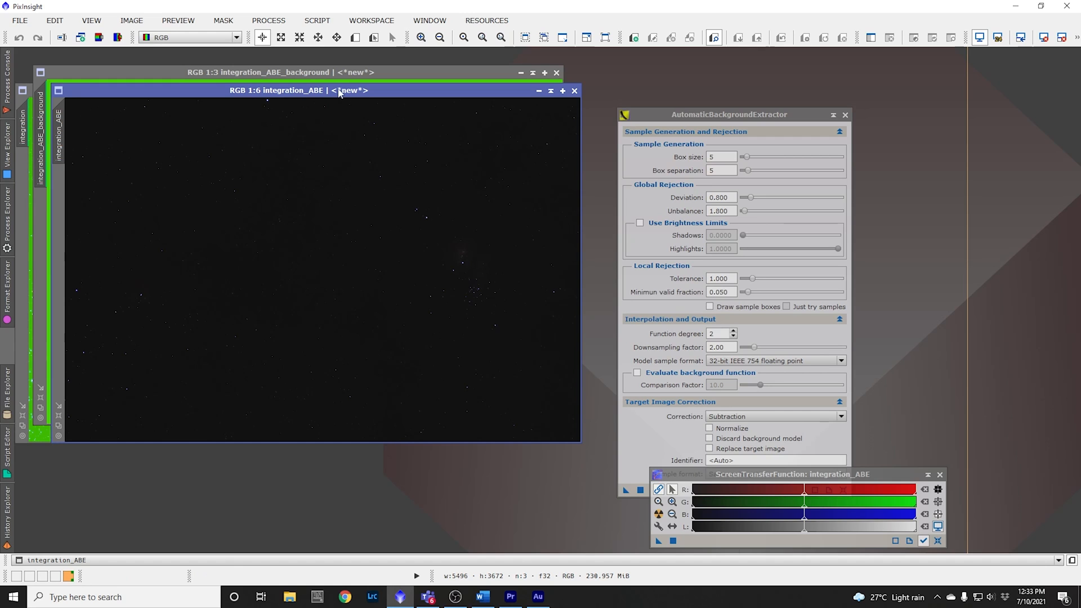
pyautogui.click(658, 501)
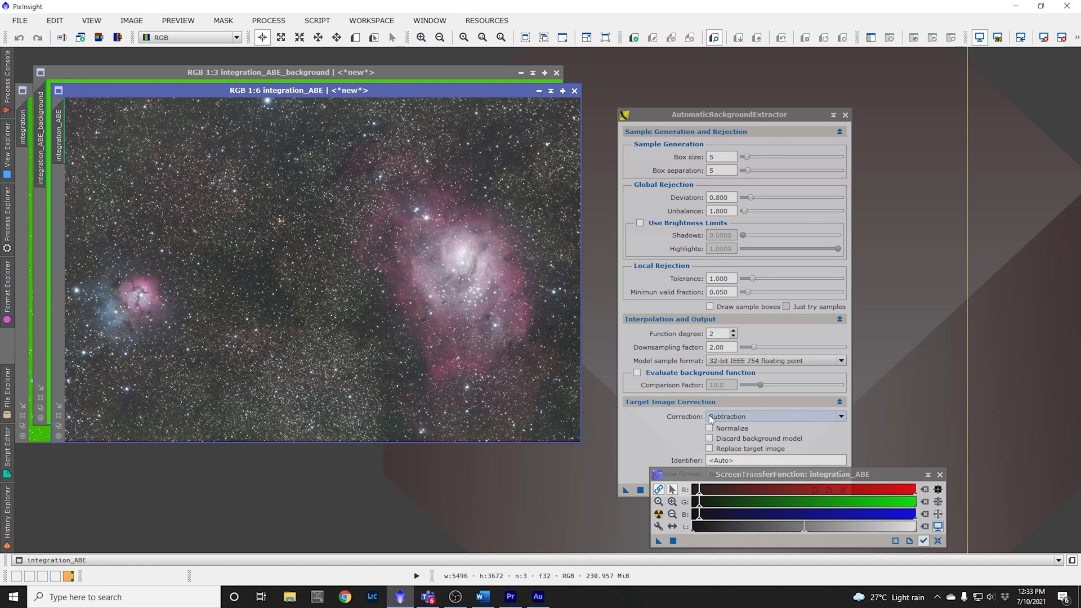
pyautogui.moveTo(734, 413)
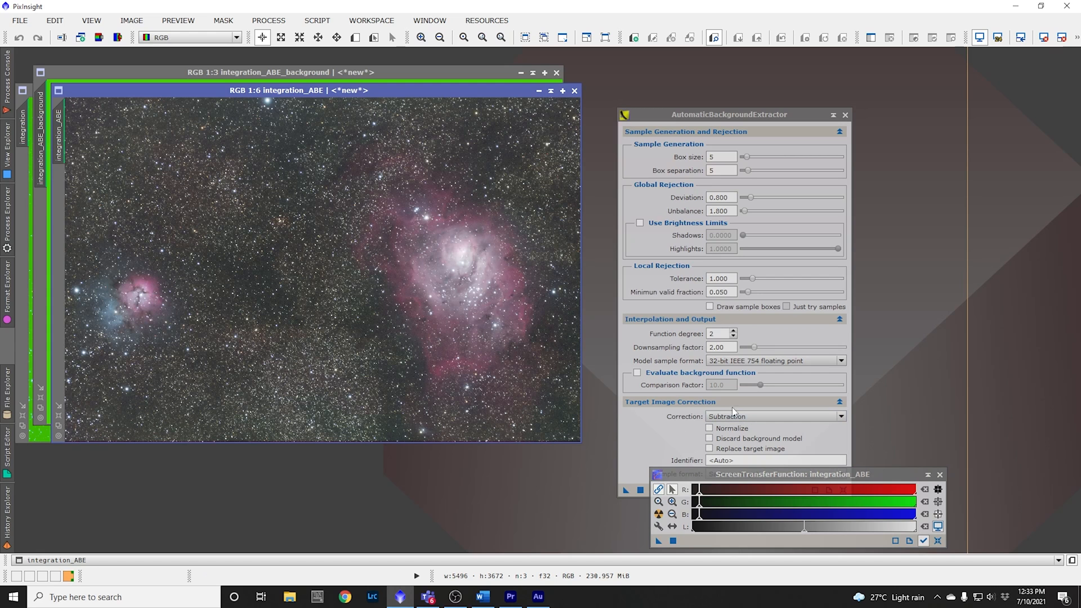
pyautogui.moveTo(386, 96)
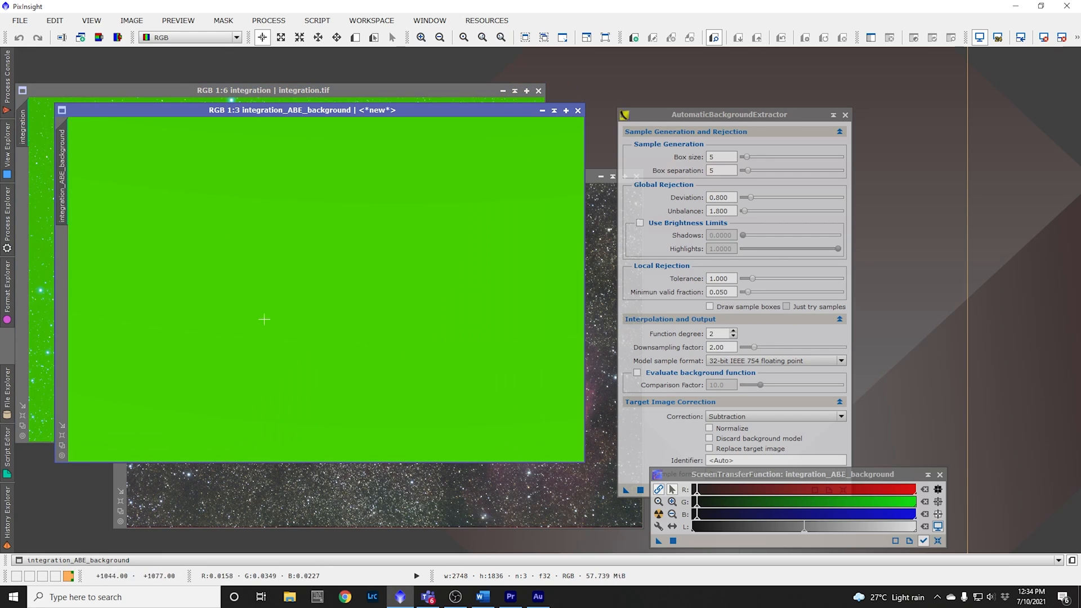
pyautogui.moveTo(620, 222)
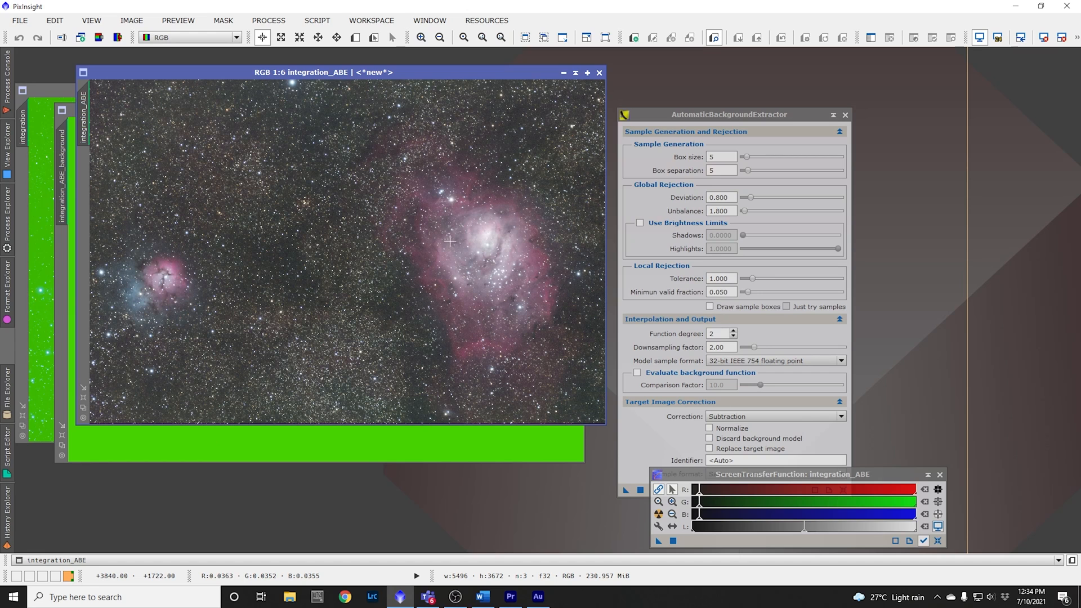
# Step: Open the DynamicCrop tool from All Processes beside integration_ABE
pyautogui.click(268, 20)
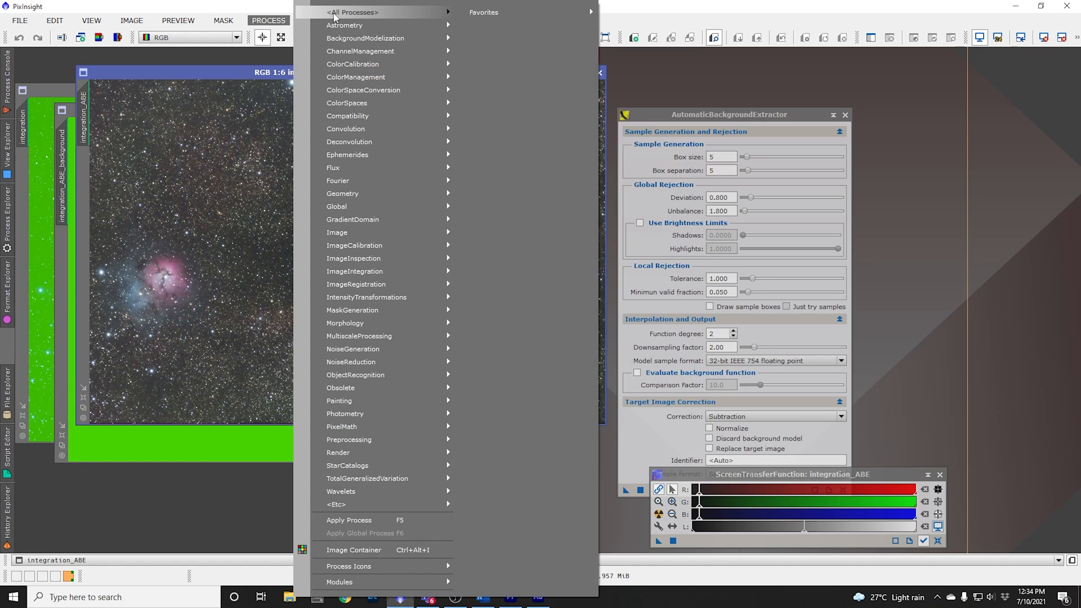
pyautogui.click(353, 11)
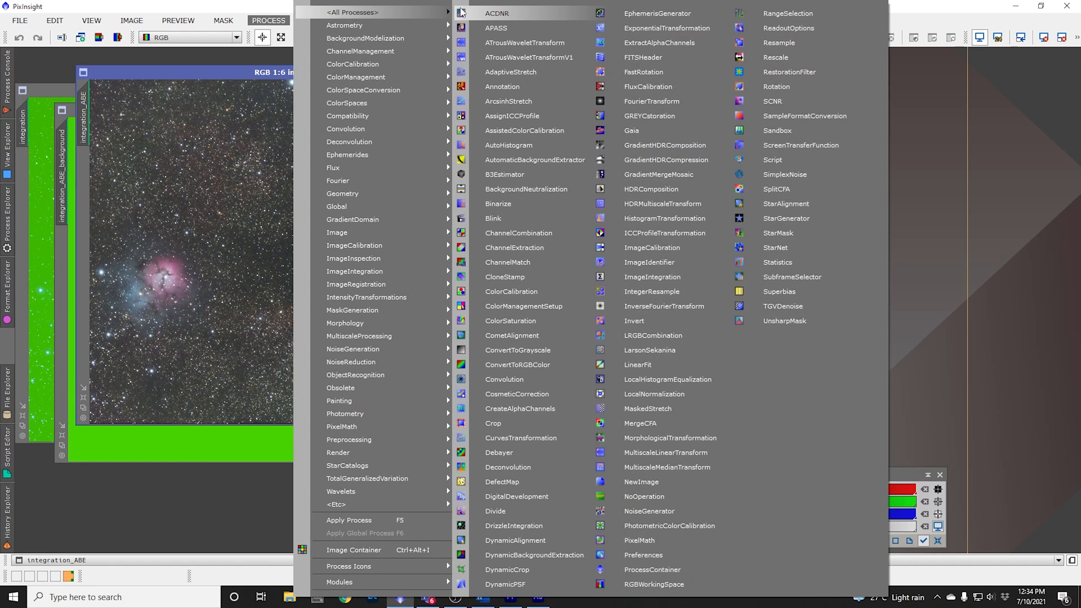
pyautogui.moveTo(508, 569)
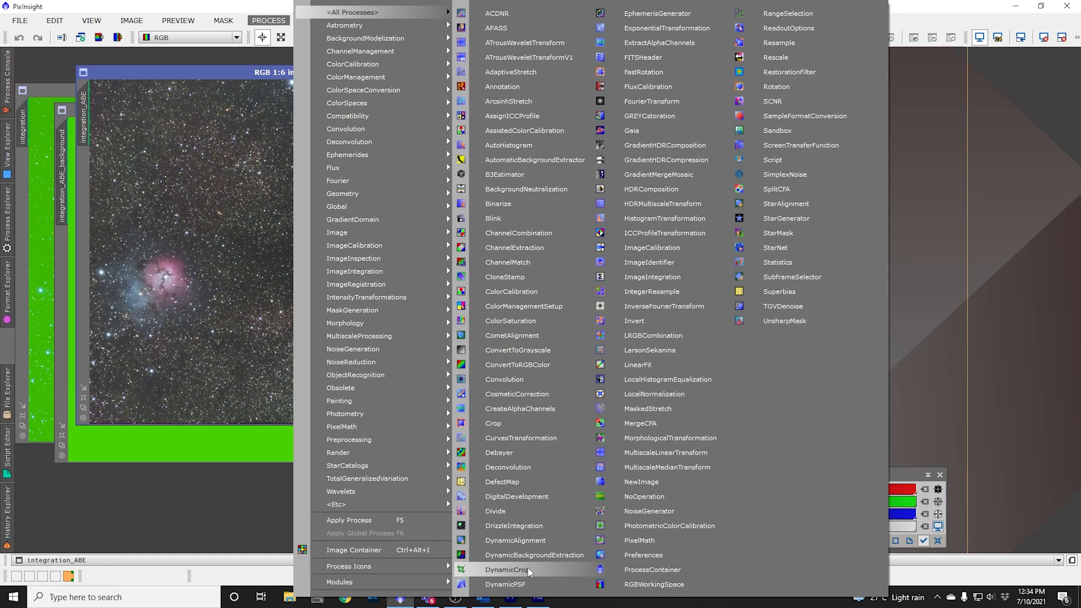
pyautogui.click(509, 569)
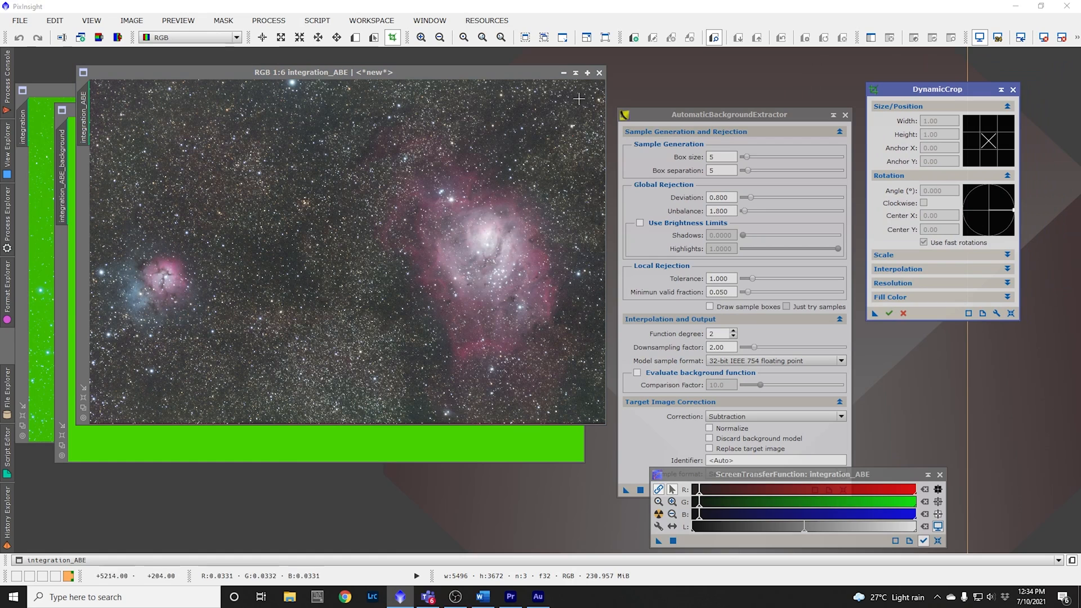
pyautogui.moveTo(580, 347)
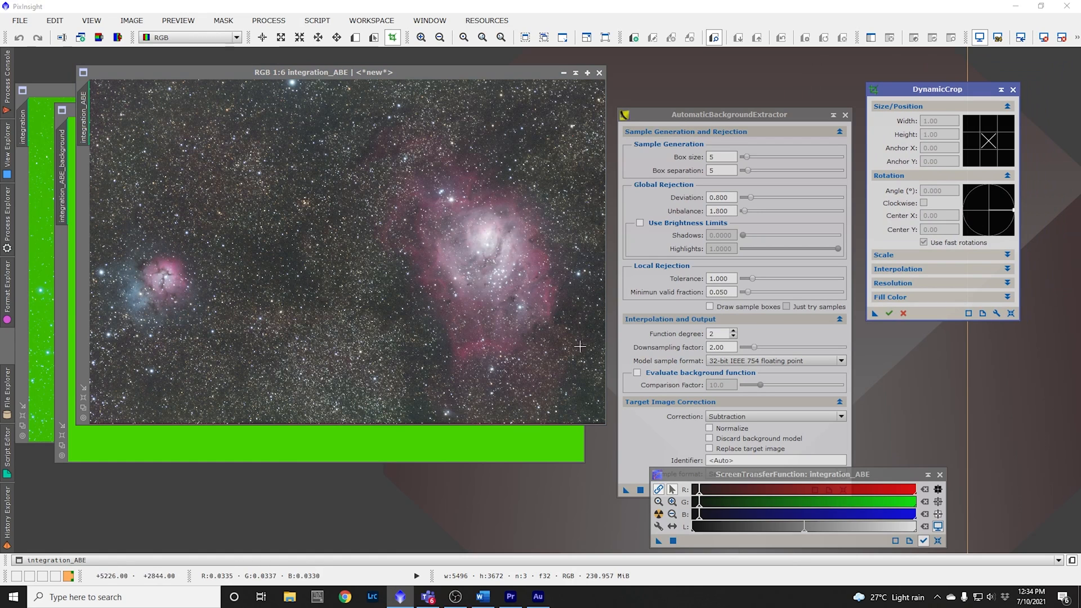
pyautogui.moveTo(518, 289)
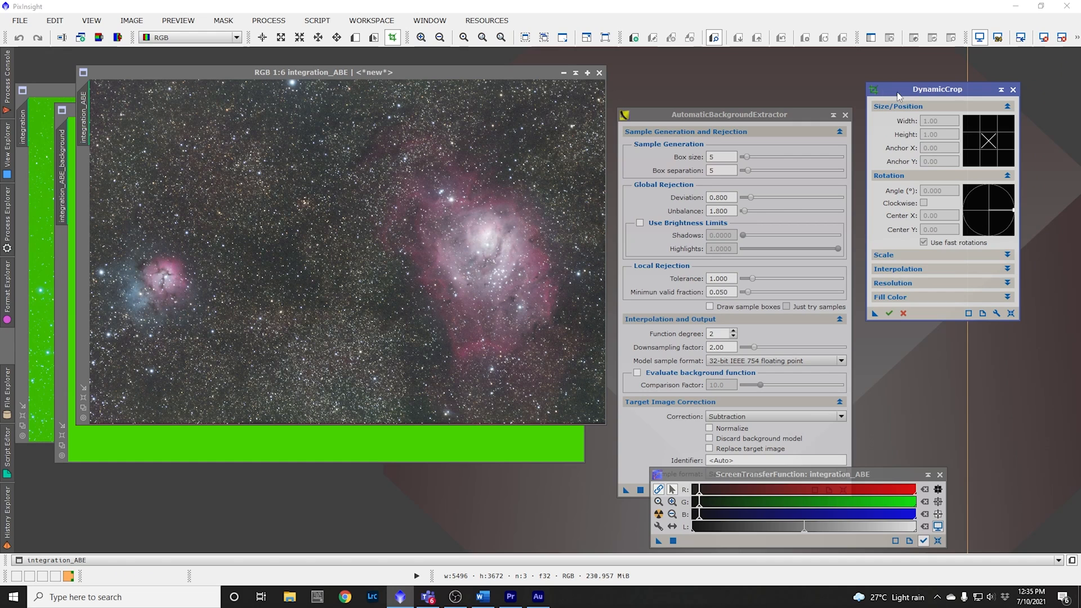
pyautogui.moveTo(108, 95)
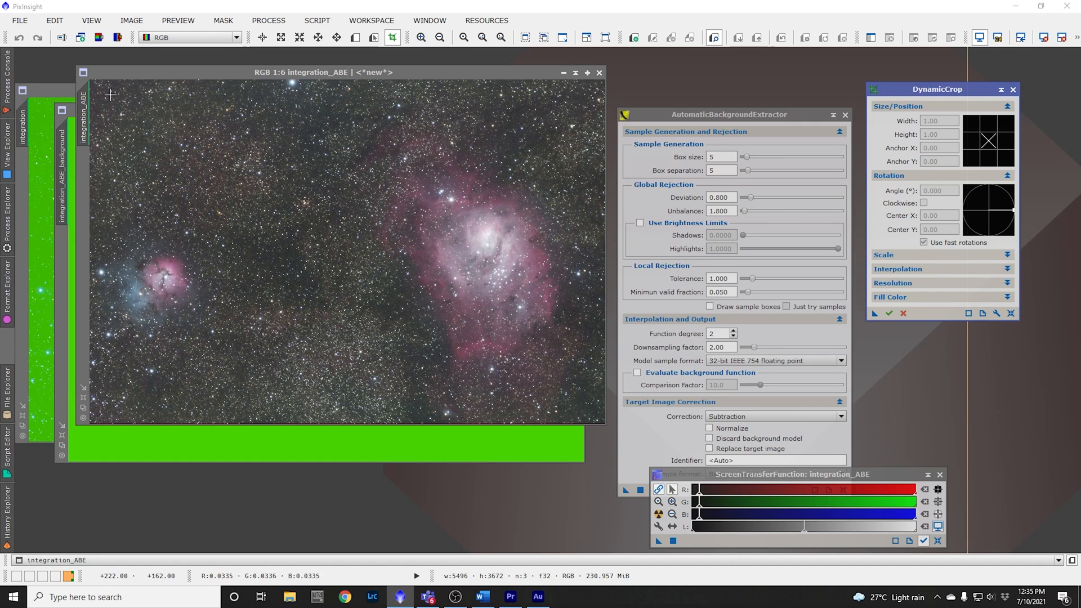
pyautogui.moveTo(93, 82)
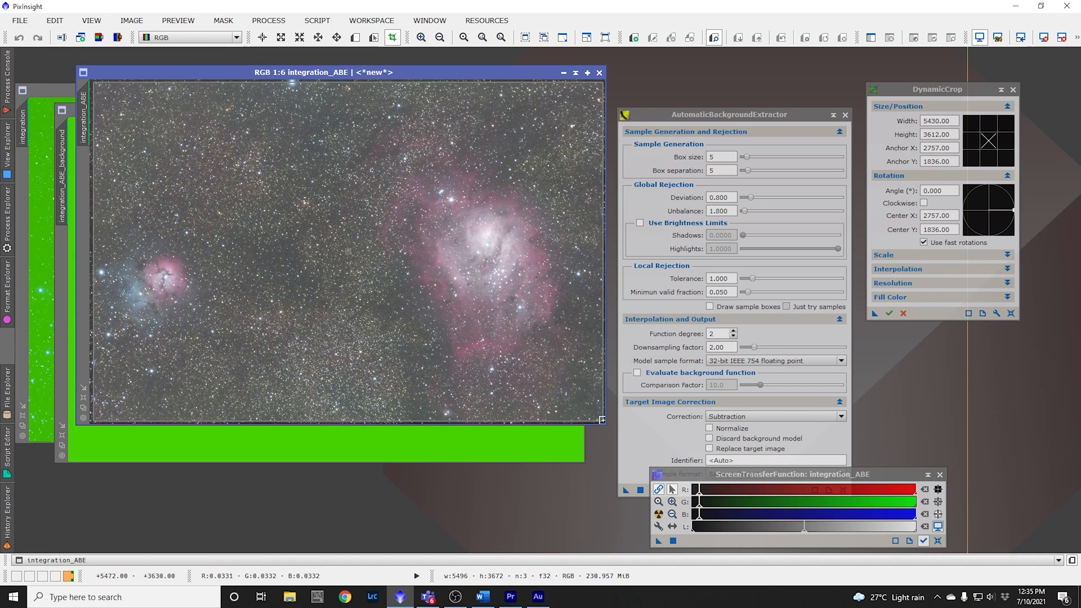
pyautogui.moveTo(474, 232)
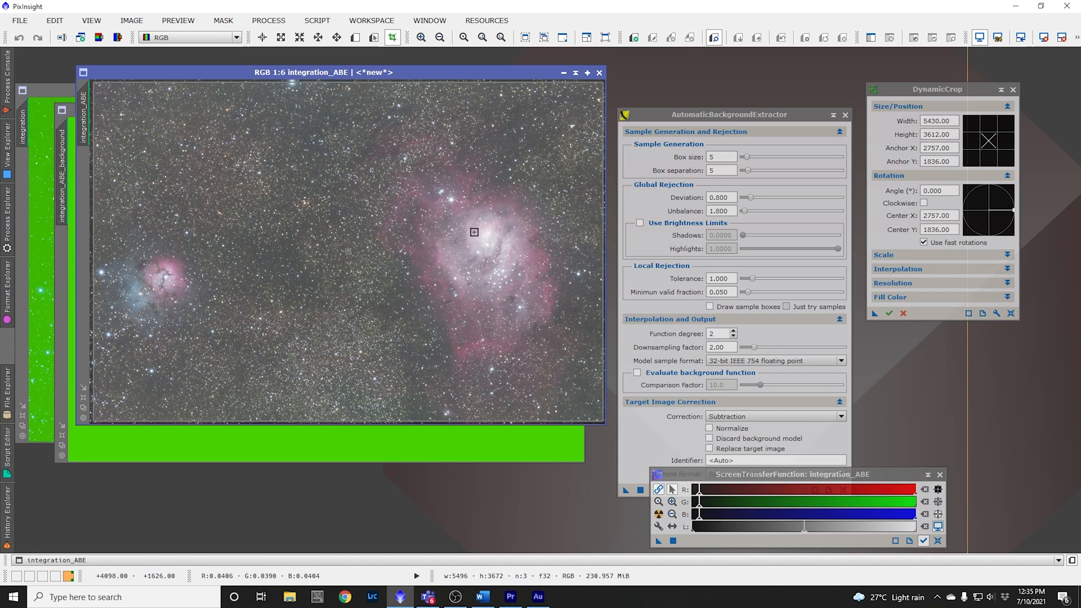
pyautogui.moveTo(457, 172)
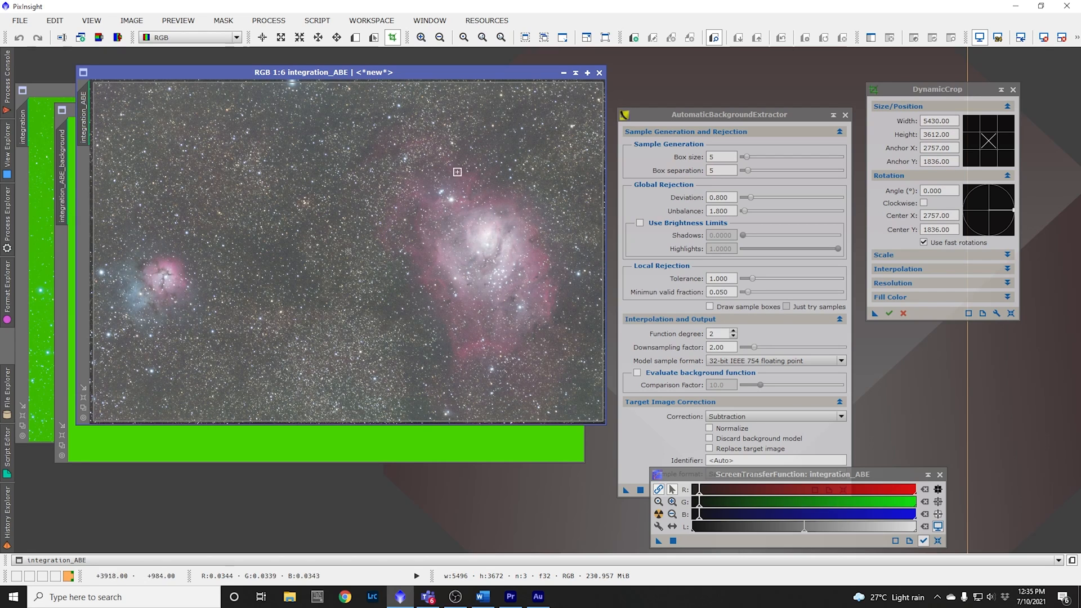
pyautogui.moveTo(444, 268)
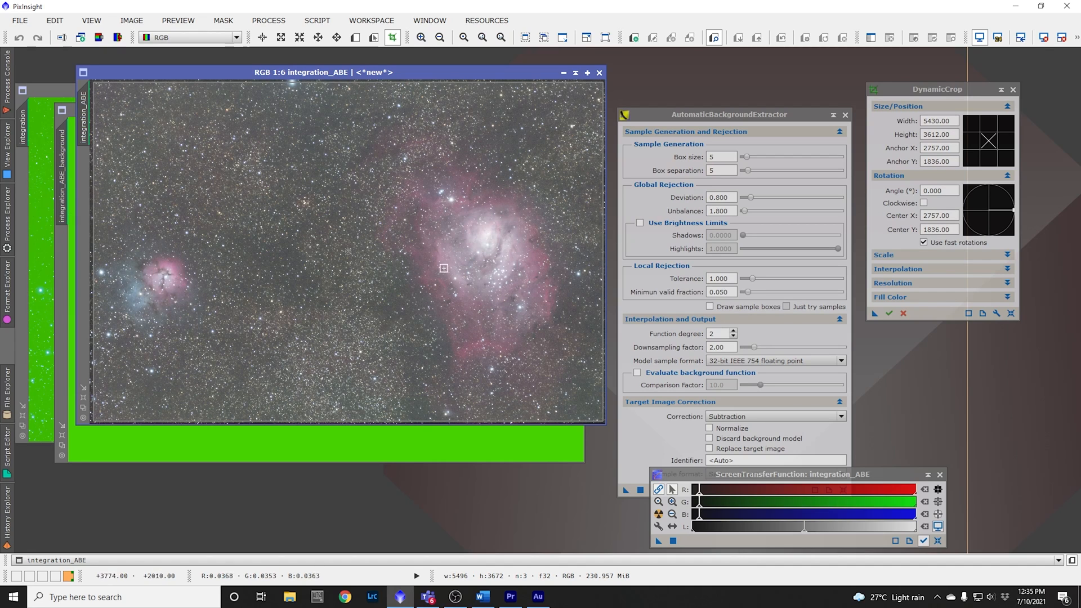
pyautogui.moveTo(379, 252)
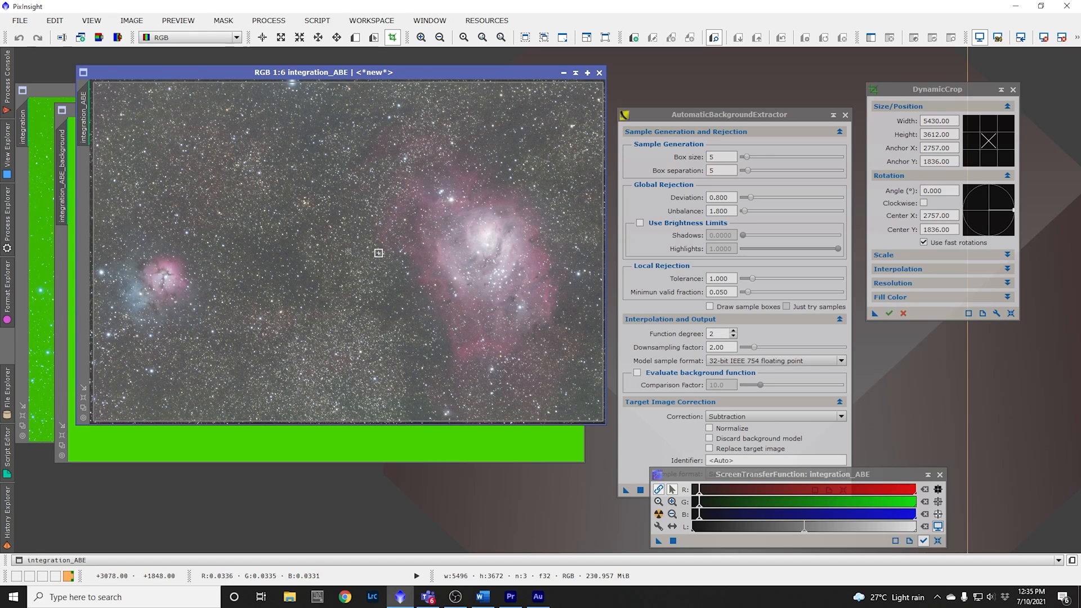
pyautogui.moveTo(546, 252)
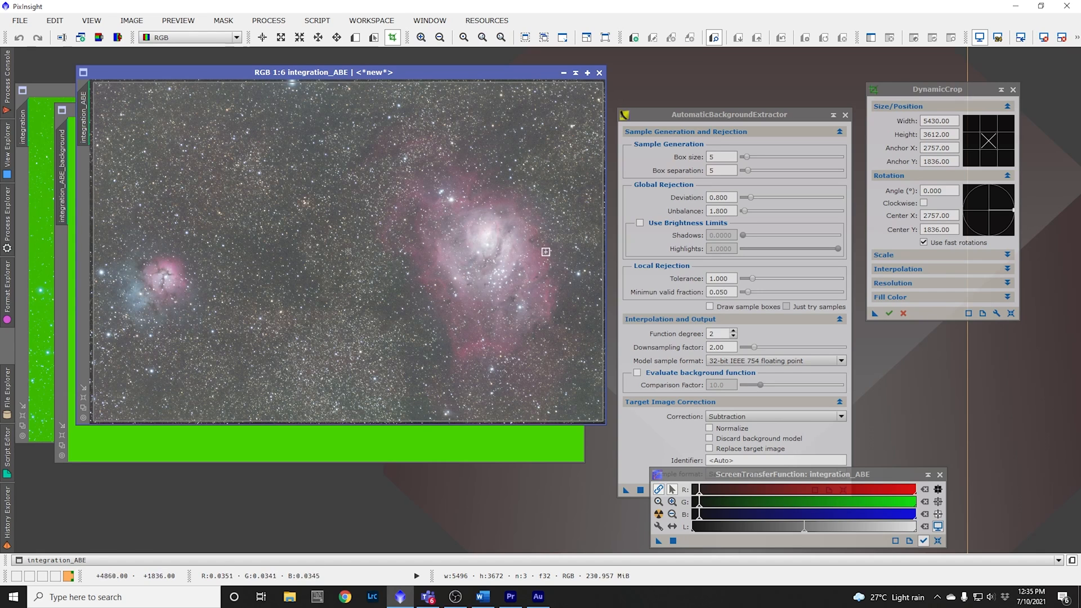
pyautogui.moveTo(600, 249)
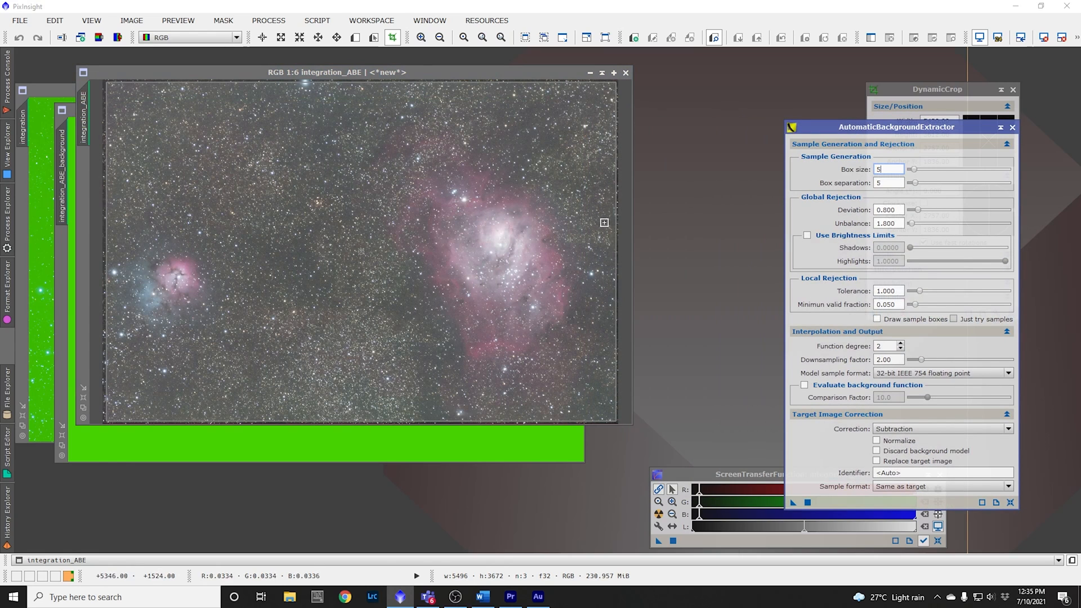
pyautogui.moveTo(614, 225)
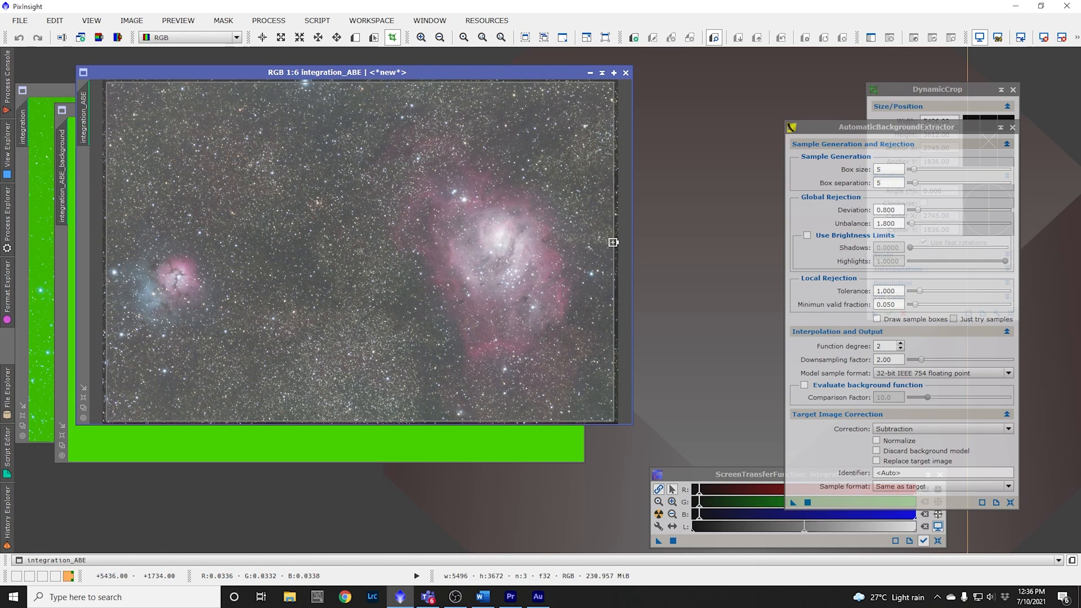
pyautogui.moveTo(105, 250)
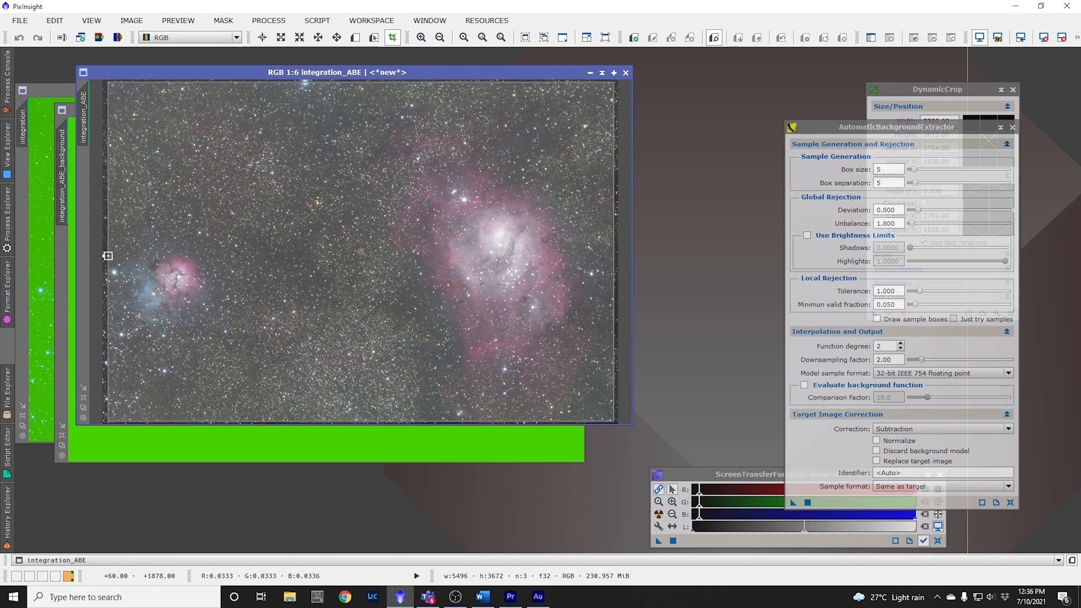
pyautogui.moveTo(122, 253)
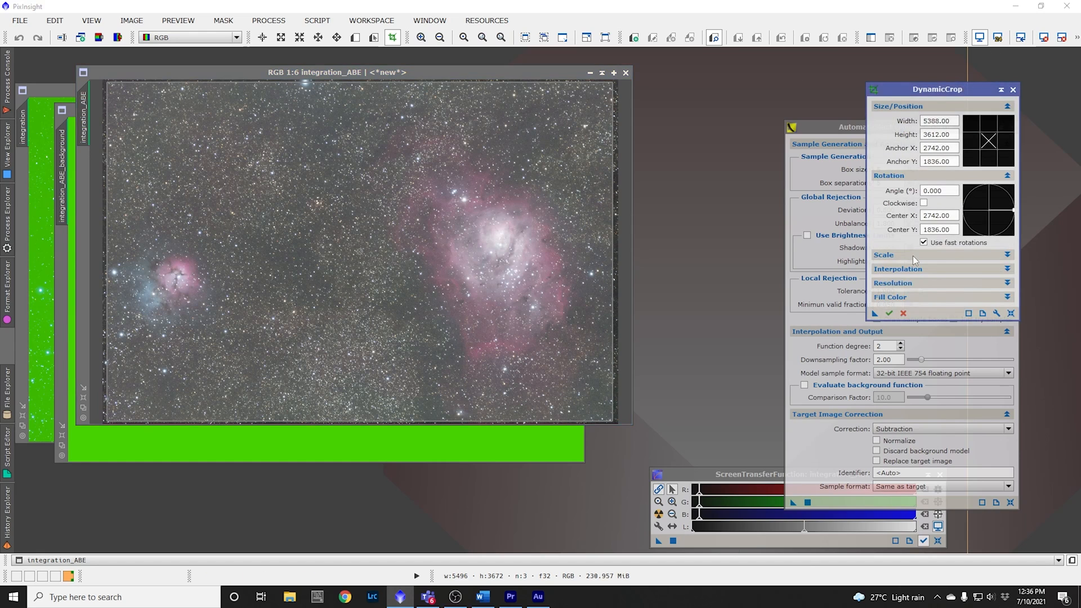
pyautogui.moveTo(889, 313)
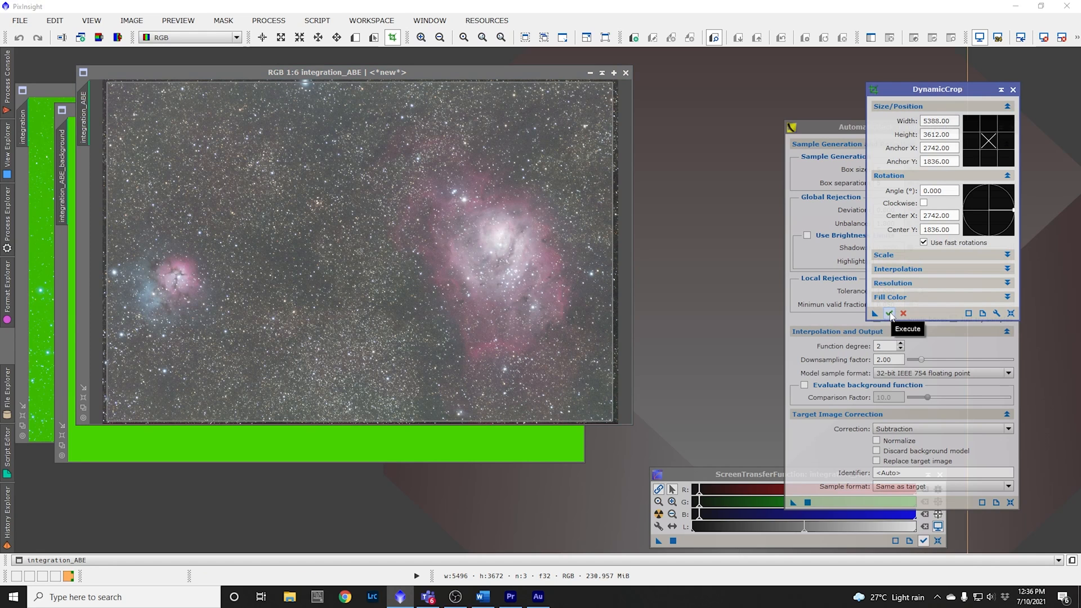
# Step: Execute DynamicCrop to trim the corrected image to 5388 × 3612 pixels
pyautogui.click(891, 314)
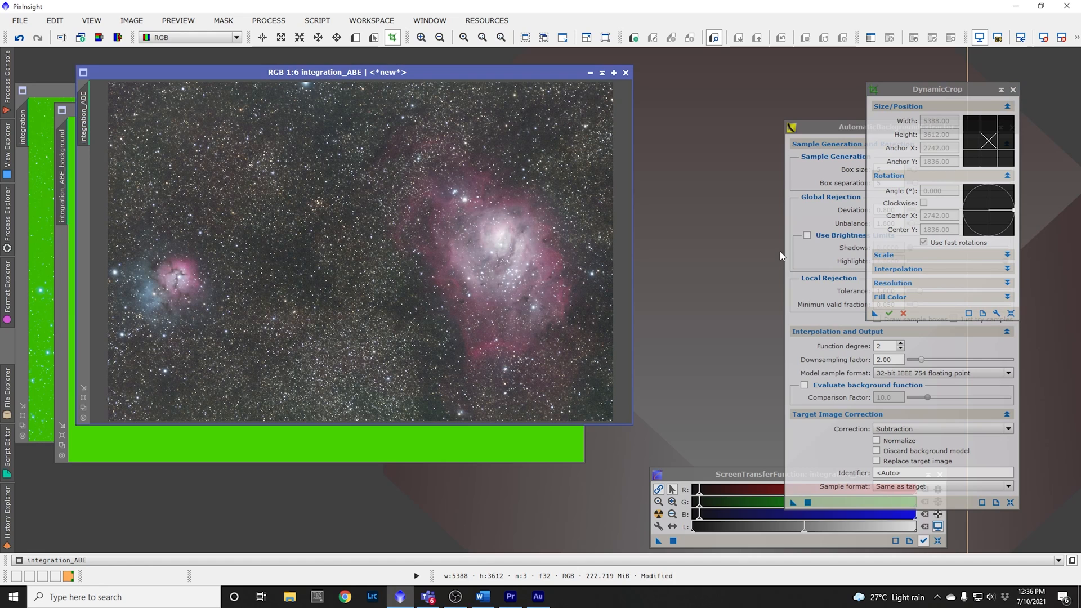
pyautogui.moveTo(372, 190)
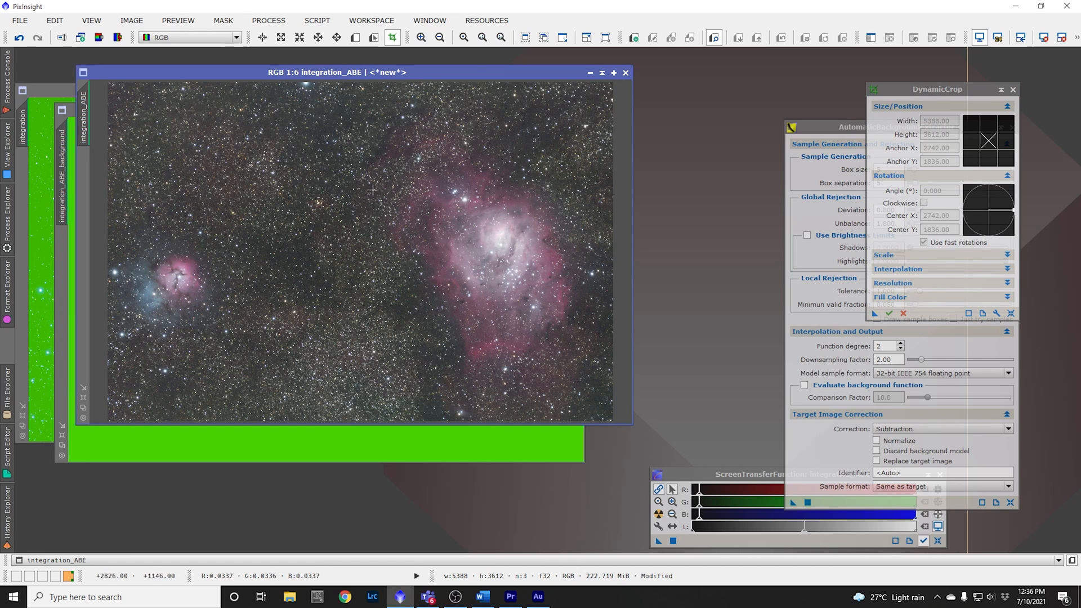
pyautogui.moveTo(357, 309)
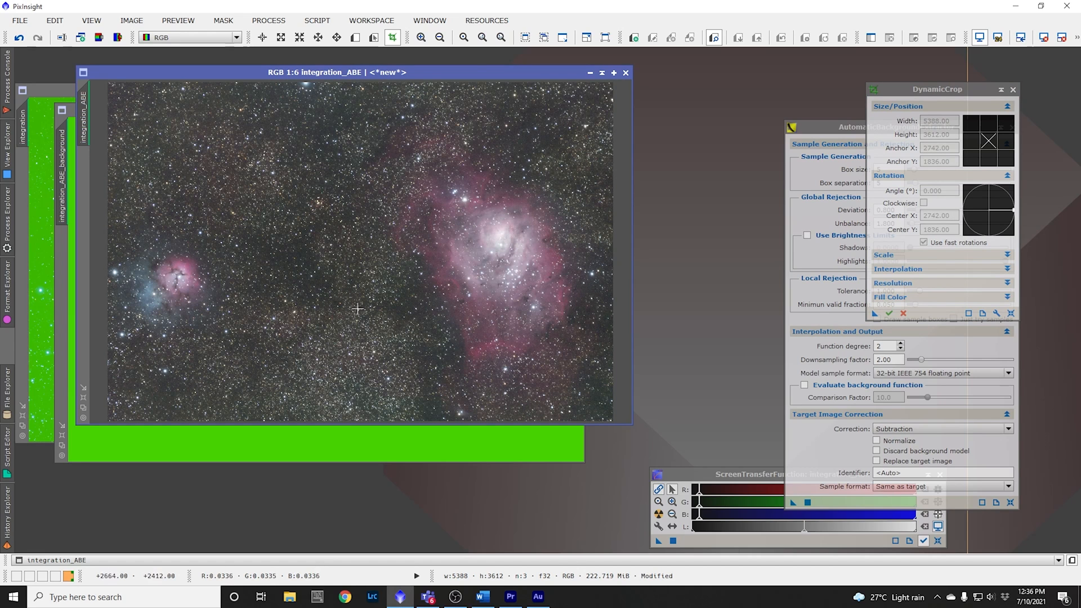
pyautogui.moveTo(378, 214)
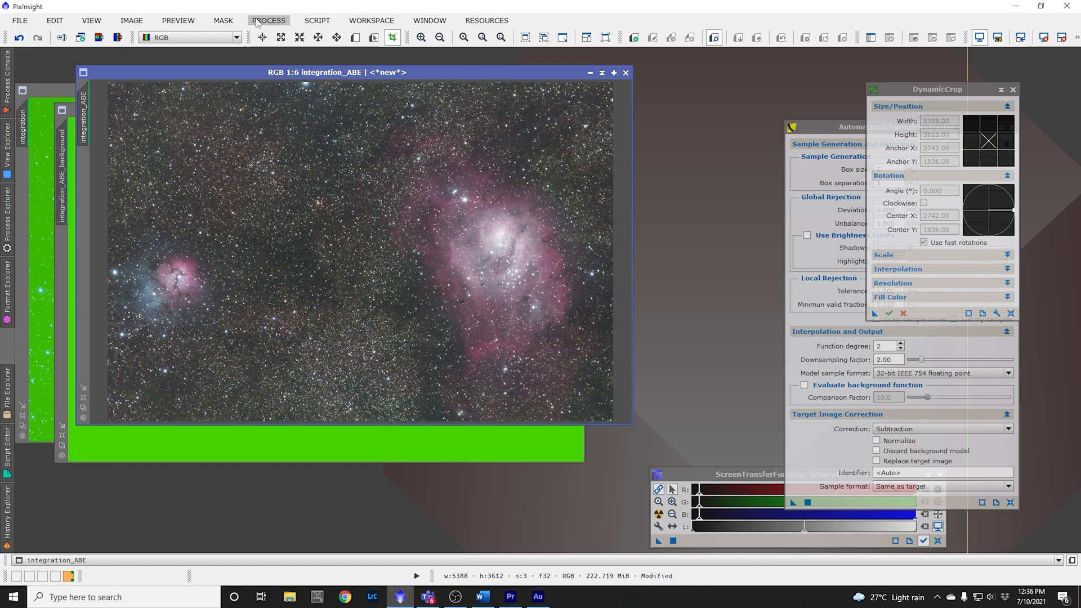
# Step: Open the HistogramTransformation process from the process list
pyautogui.click(268, 20)
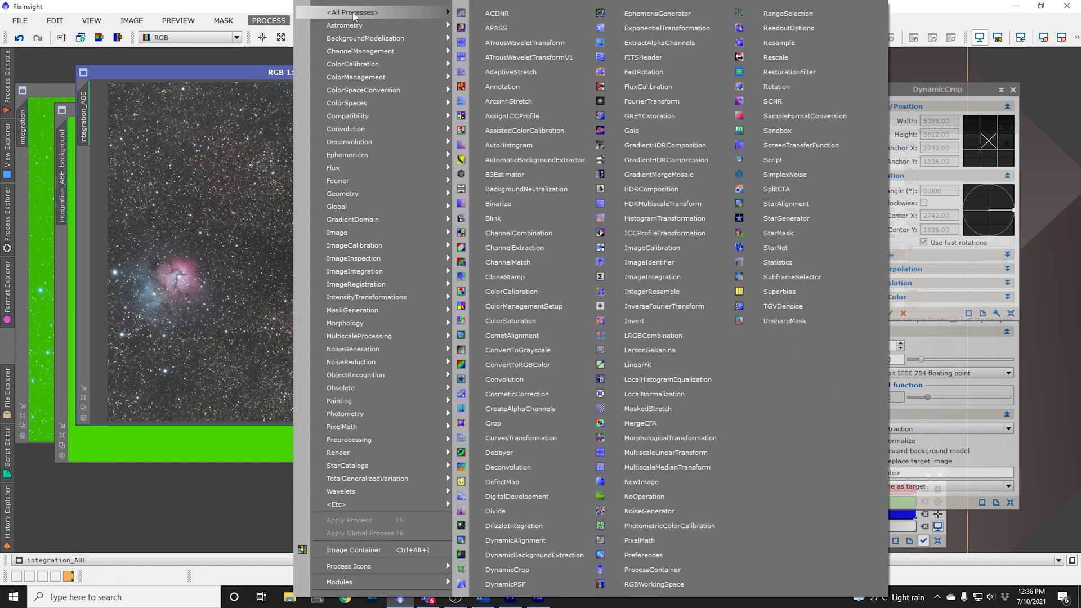
pyautogui.moveTo(495, 28)
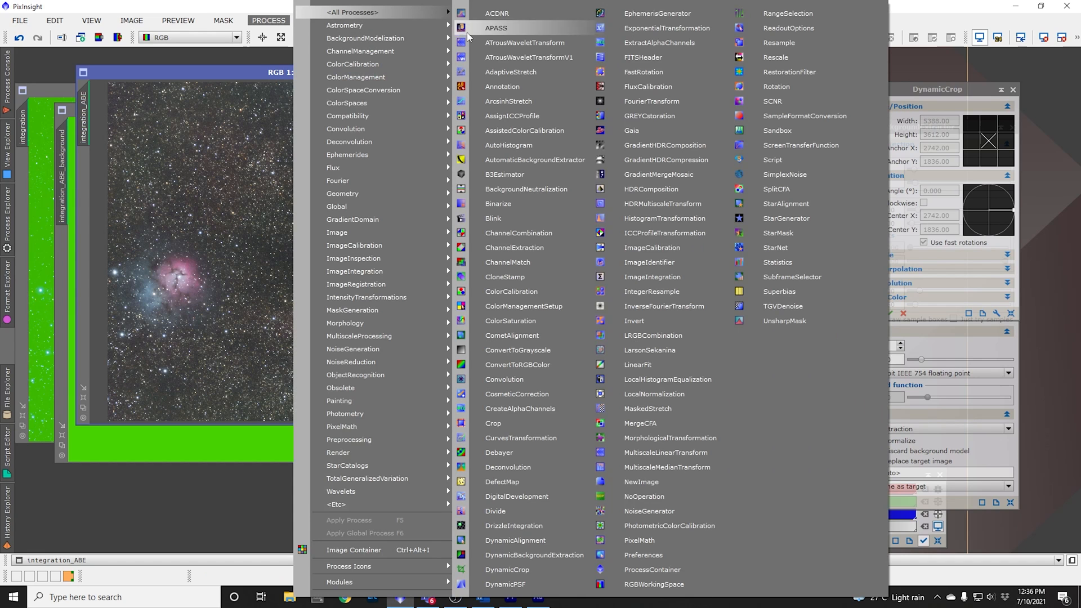
pyautogui.click(664, 219)
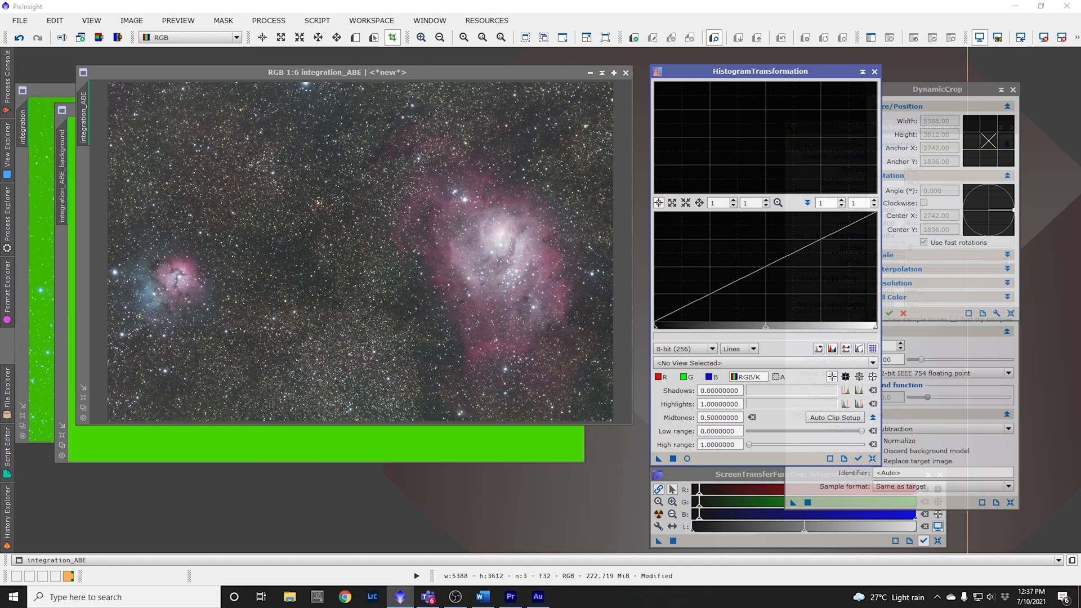
pyautogui.moveTo(565, 383)
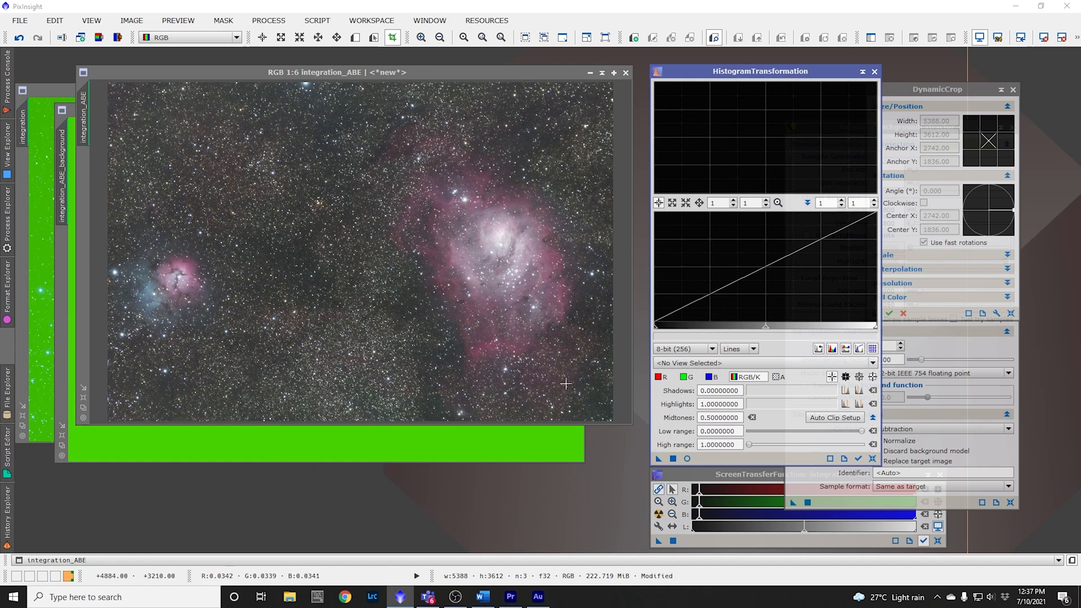
pyautogui.moveTo(157, 178)
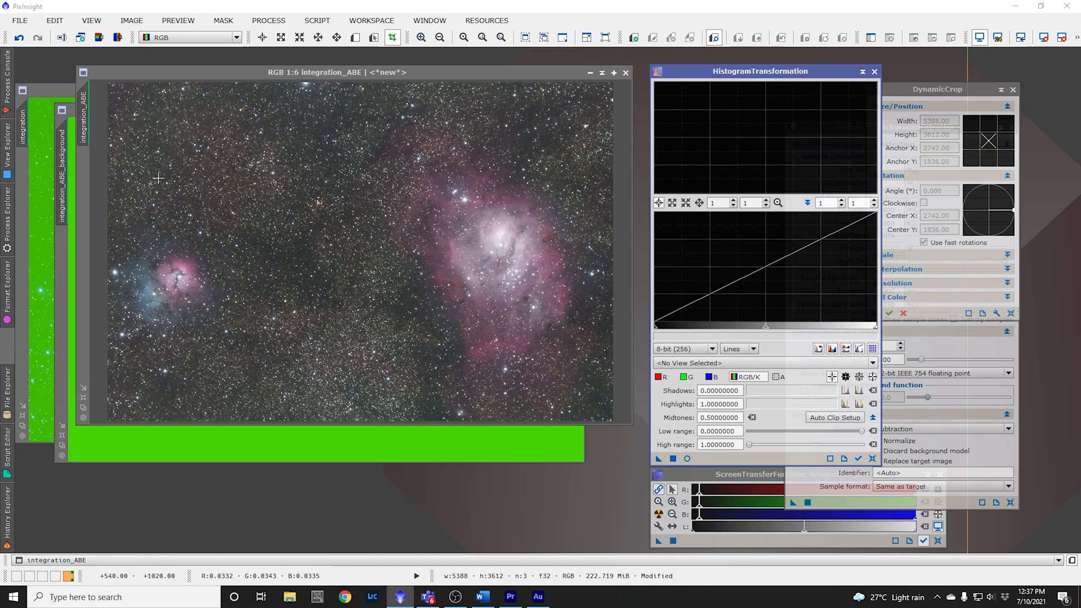
pyautogui.moveTo(126, 206)
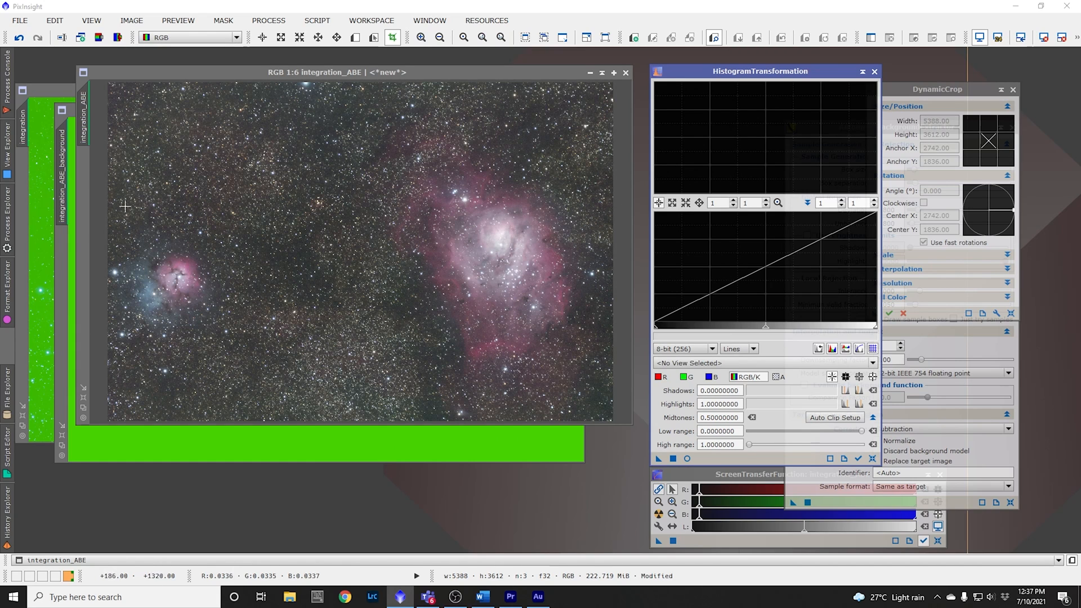
pyautogui.moveTo(262, 281)
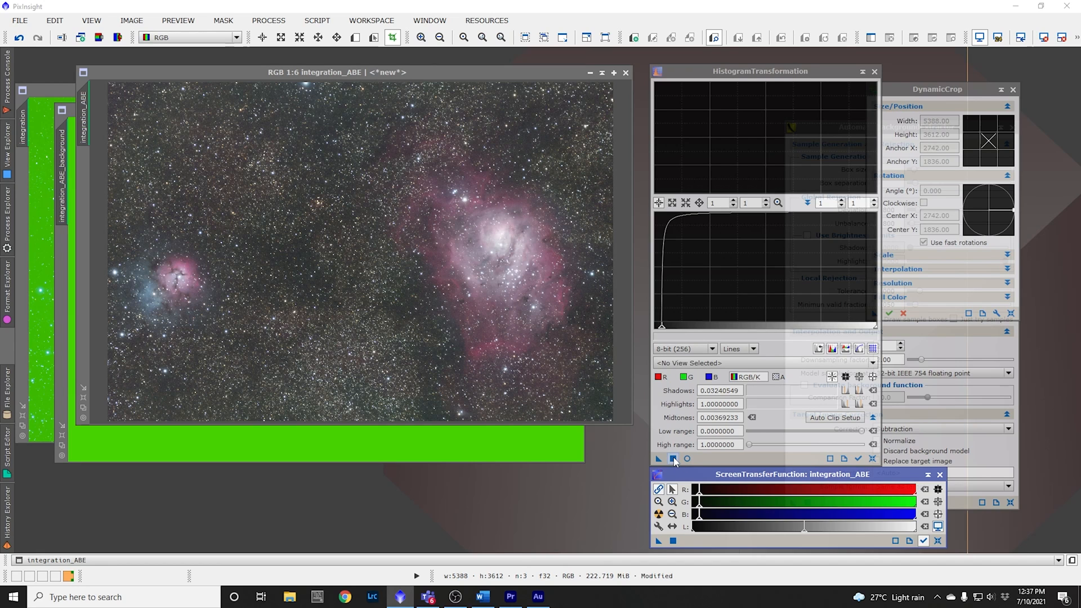
# Step: Apply the histogram stretch to the nebula image and reset the screen stretch
pyautogui.click(674, 458)
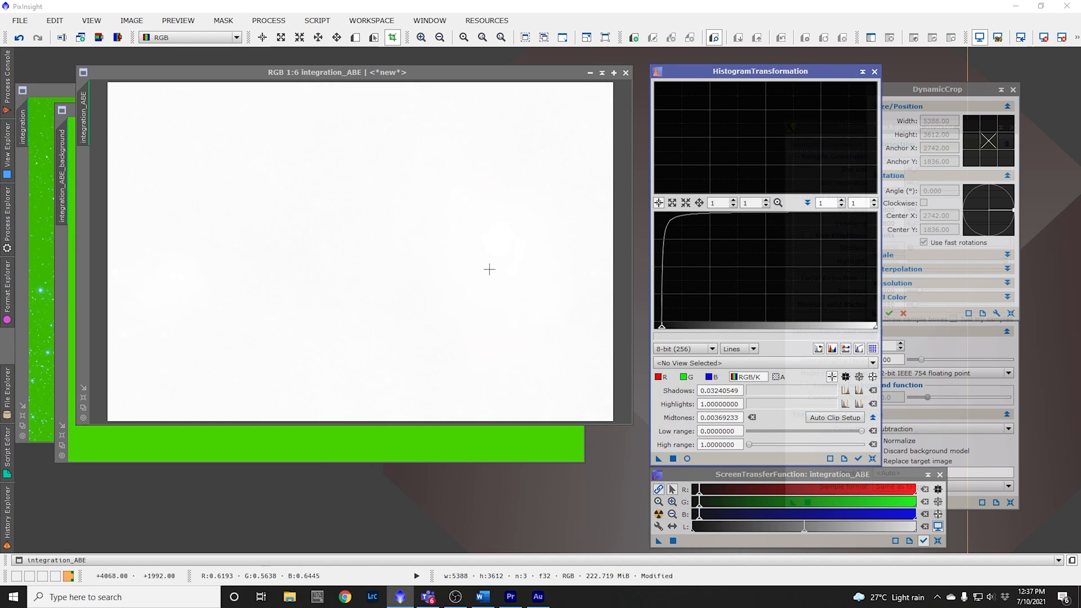
pyautogui.moveTo(490, 268)
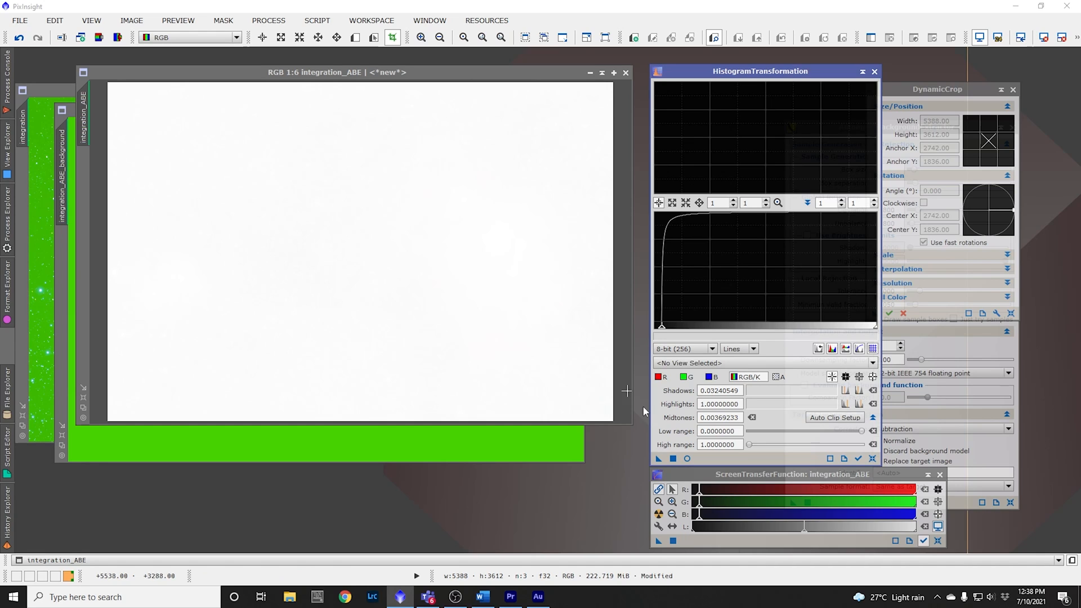
pyautogui.moveTo(686, 540)
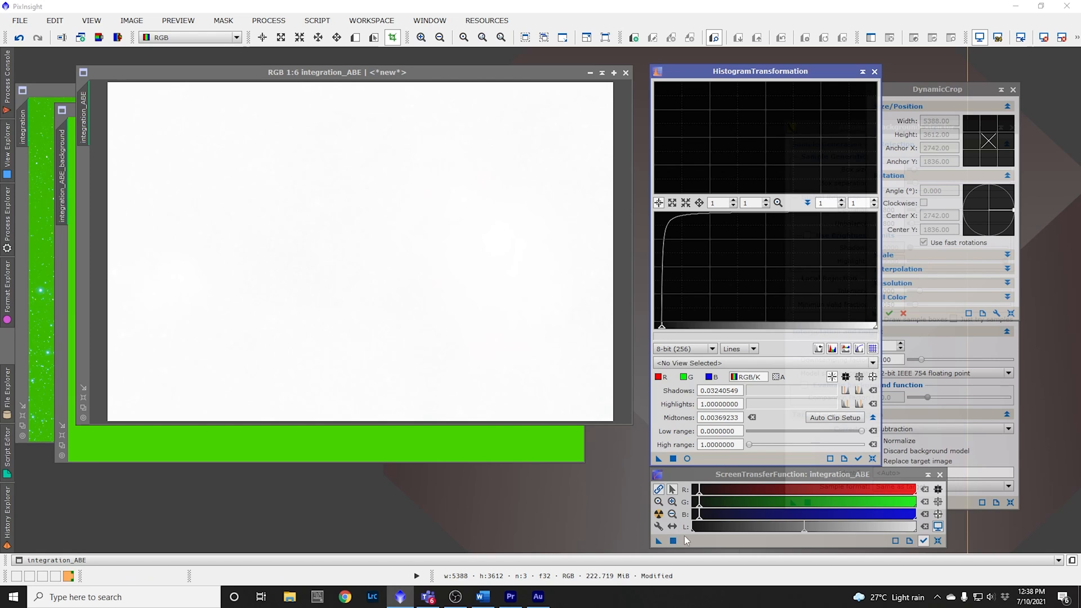
pyautogui.moveTo(510, 311)
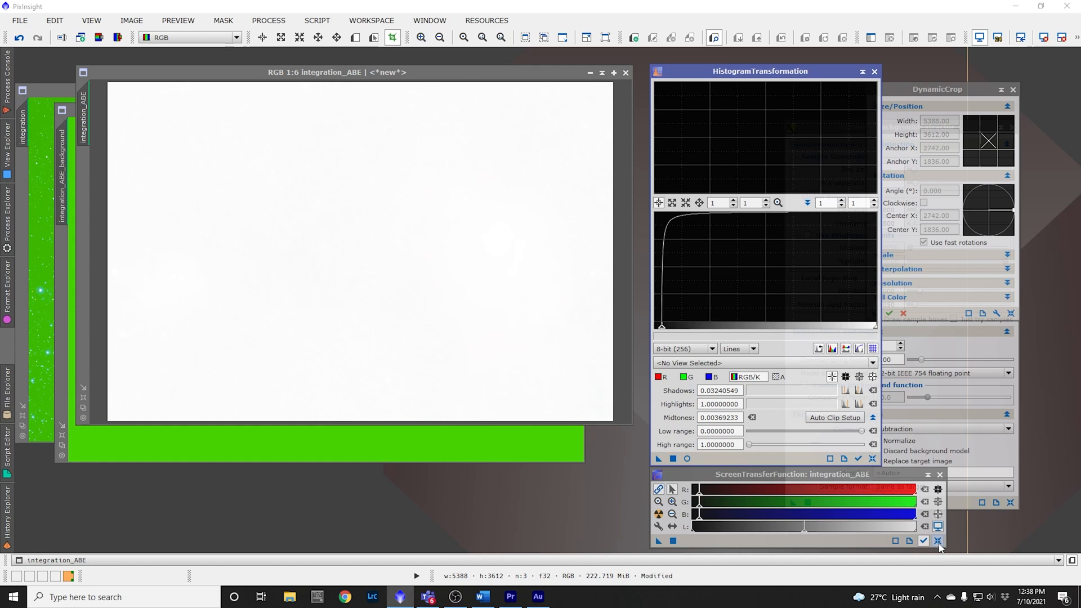
pyautogui.click(924, 540)
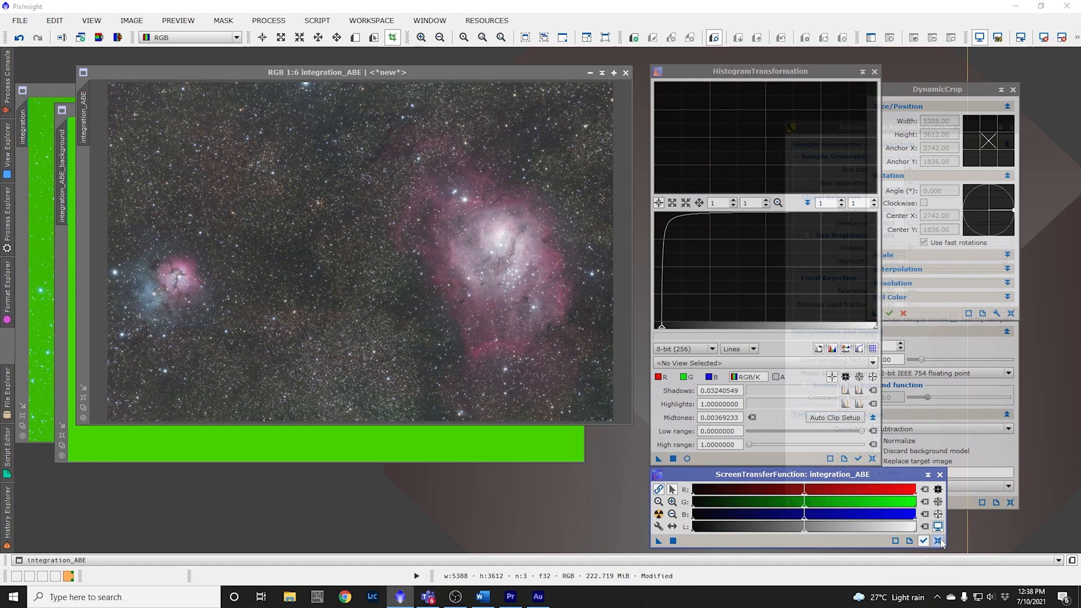
pyautogui.moveTo(939, 544)
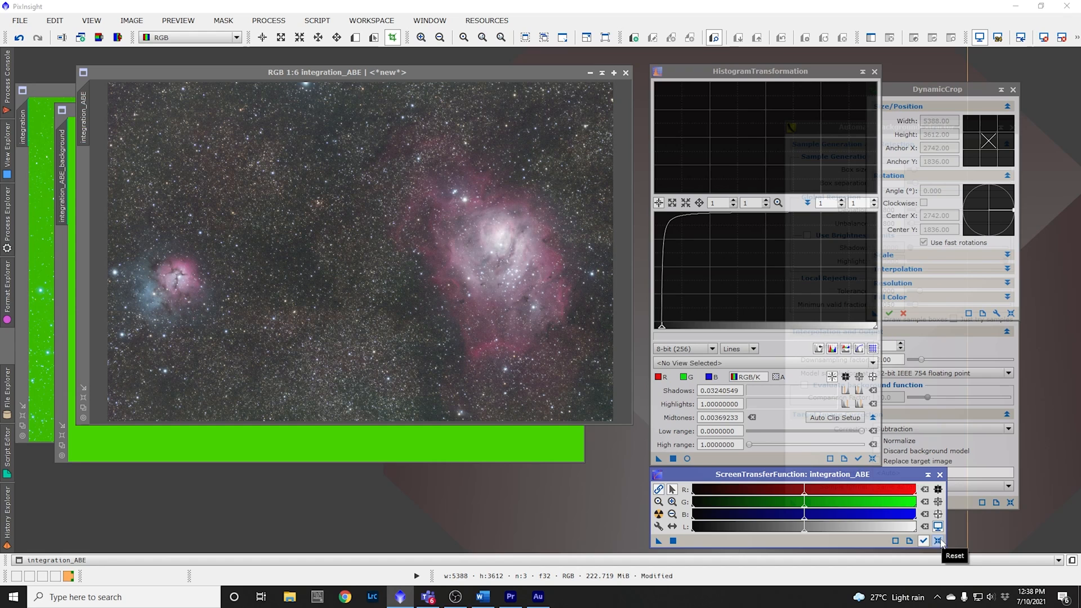
pyautogui.moveTo(194, 396)
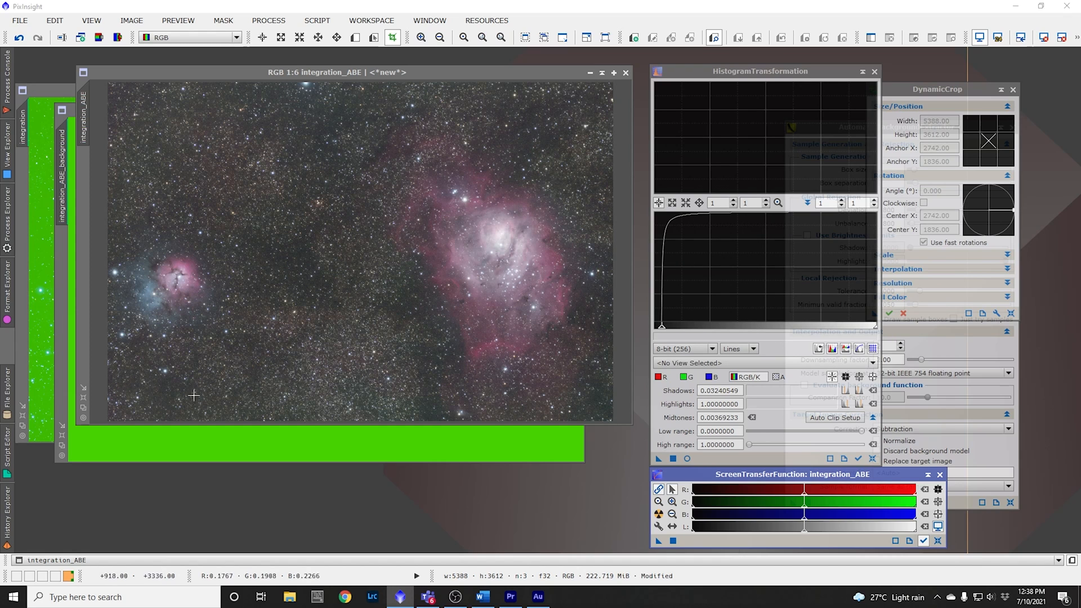
pyautogui.moveTo(577, 280)
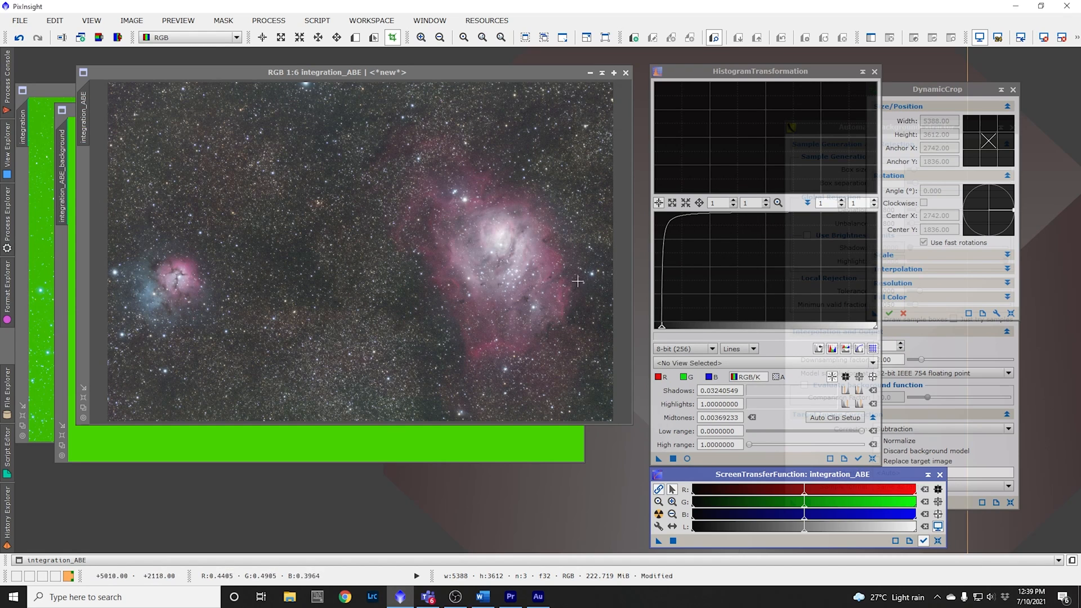
# Step: Save the stretched image as a JPEG named 'Lagoon'
pyautogui.click(19, 20)
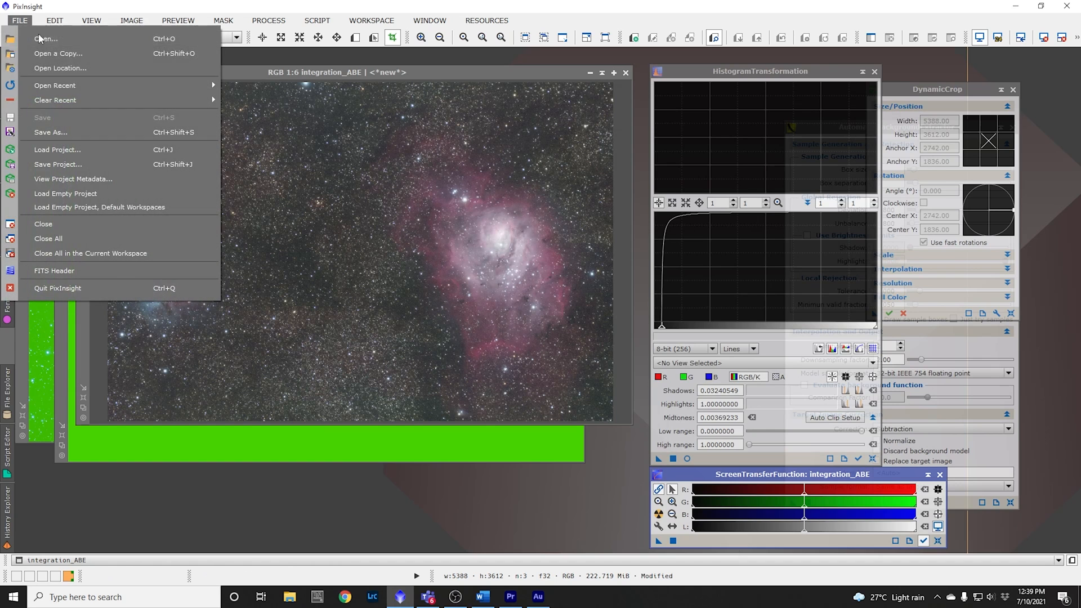
pyautogui.click(49, 132)
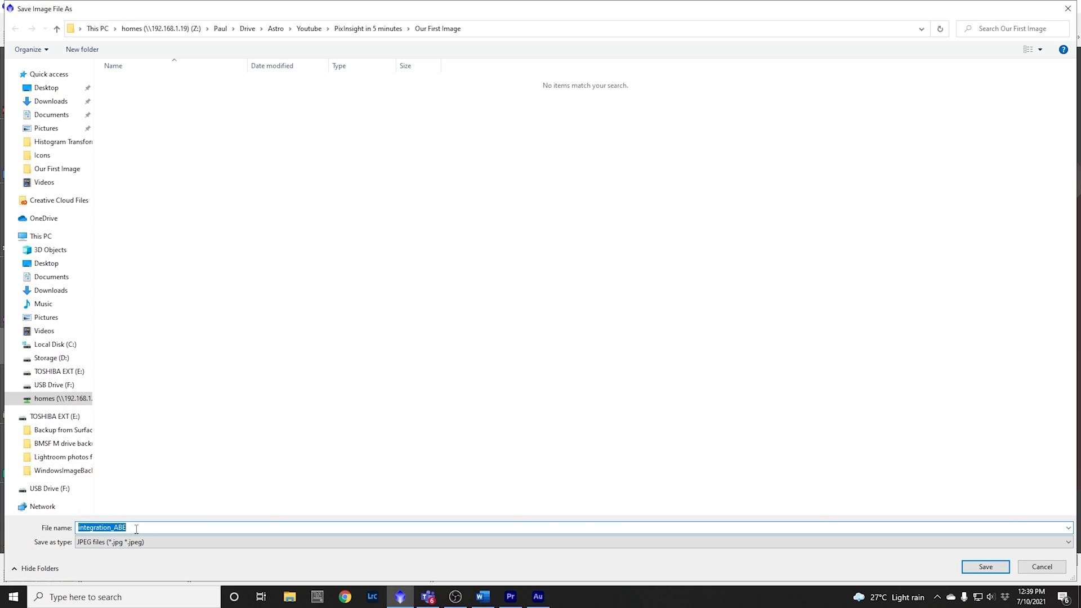
pyautogui.write('Lagoon')
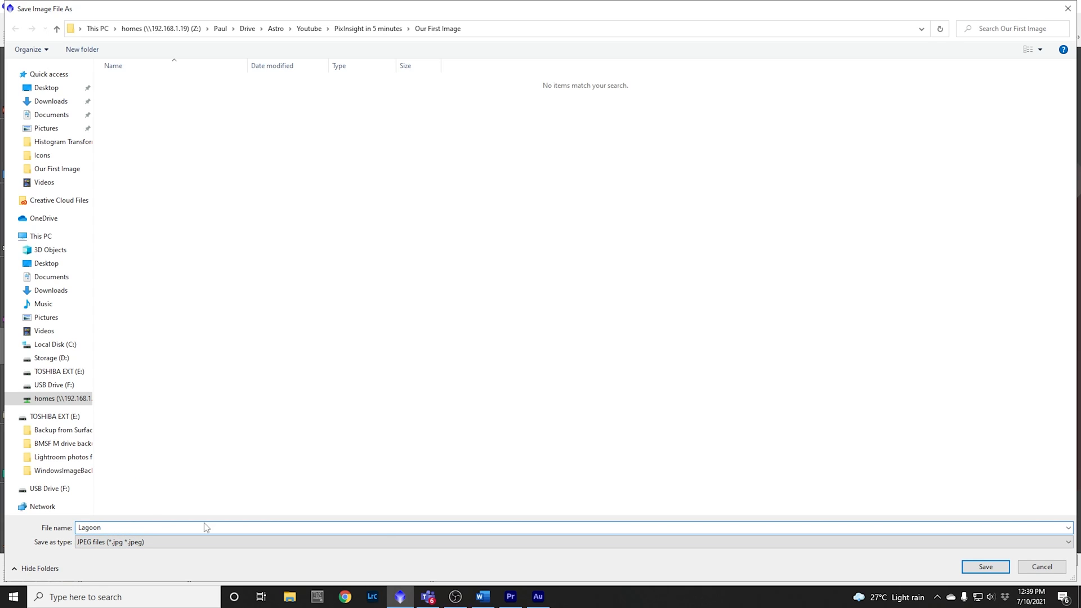
pyautogui.click(985, 566)
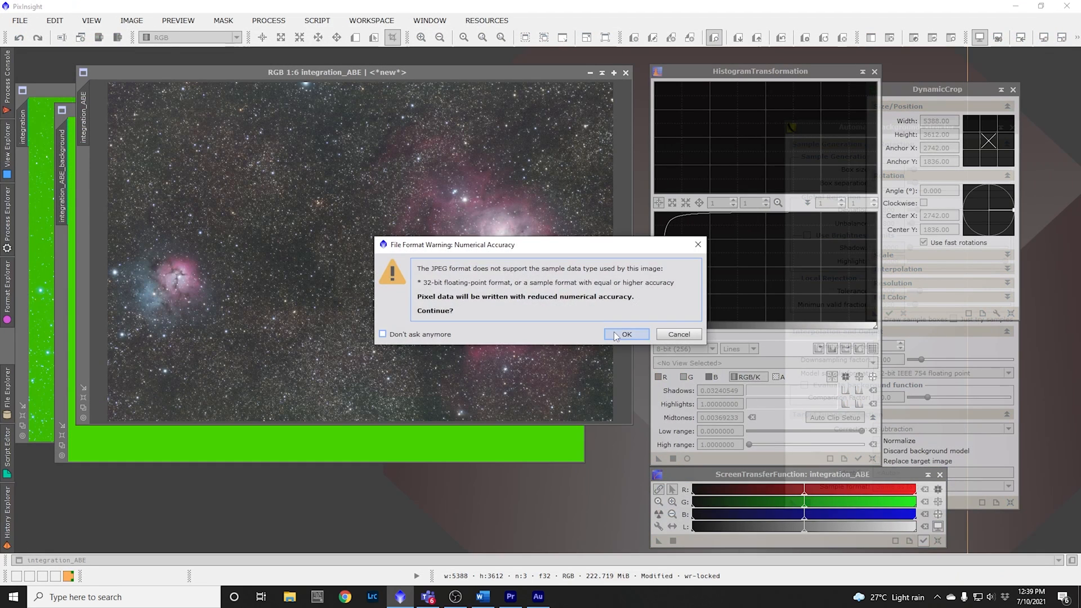
# Step: Confirm the format warnings and JPEG options at quality 100
pyautogui.click(626, 334)
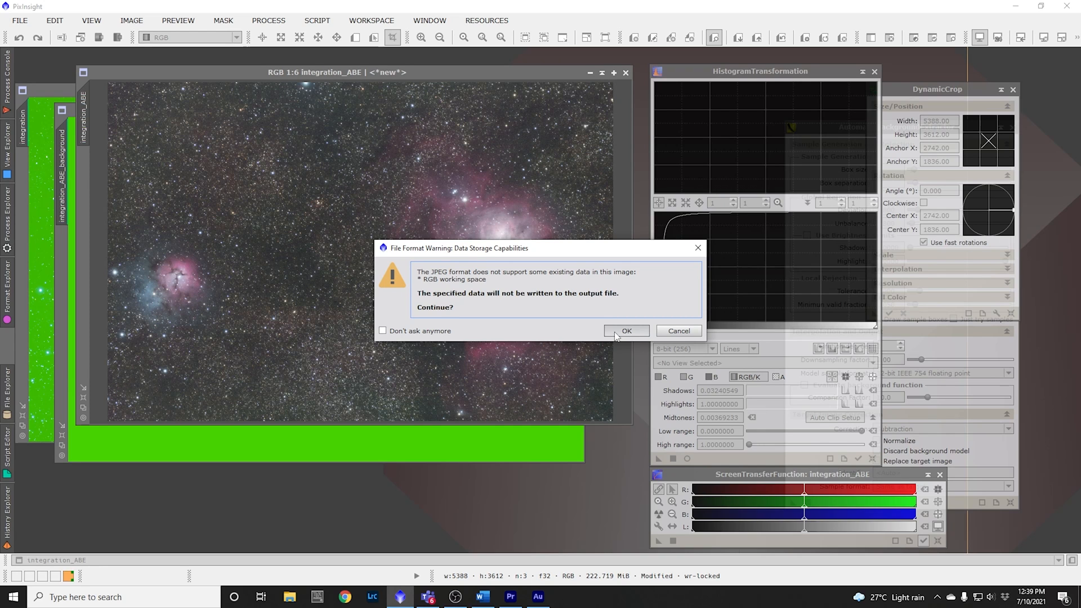
pyautogui.click(626, 330)
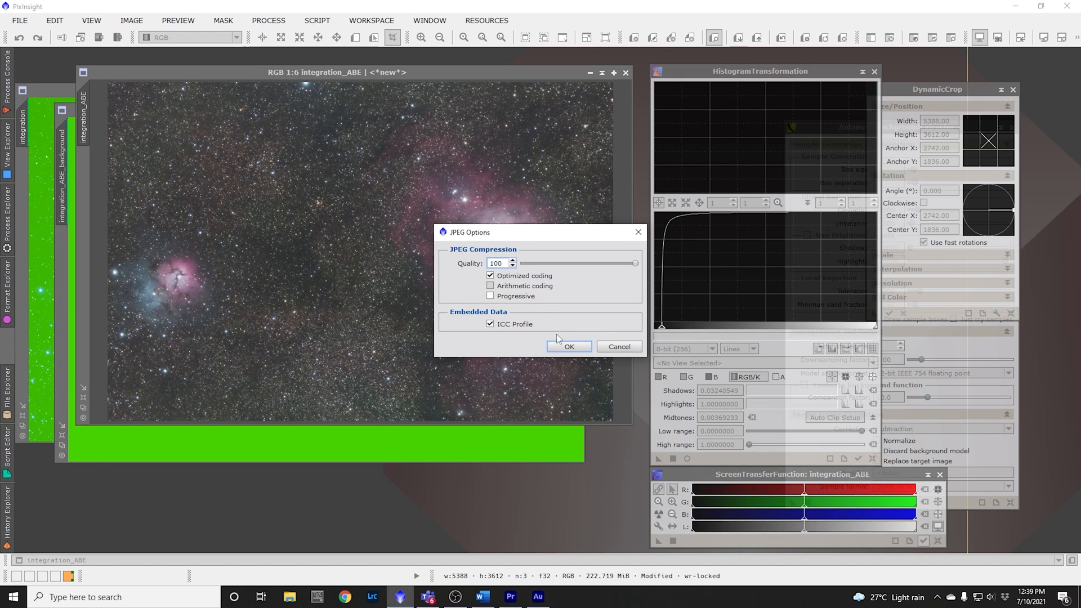
pyautogui.click(568, 346)
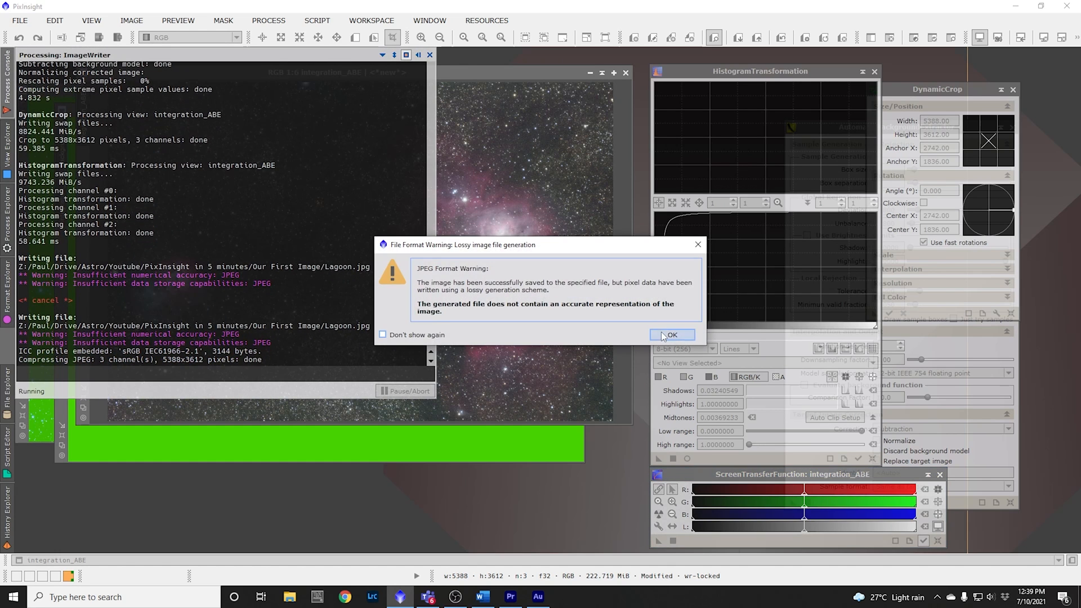
pyautogui.click(670, 334)
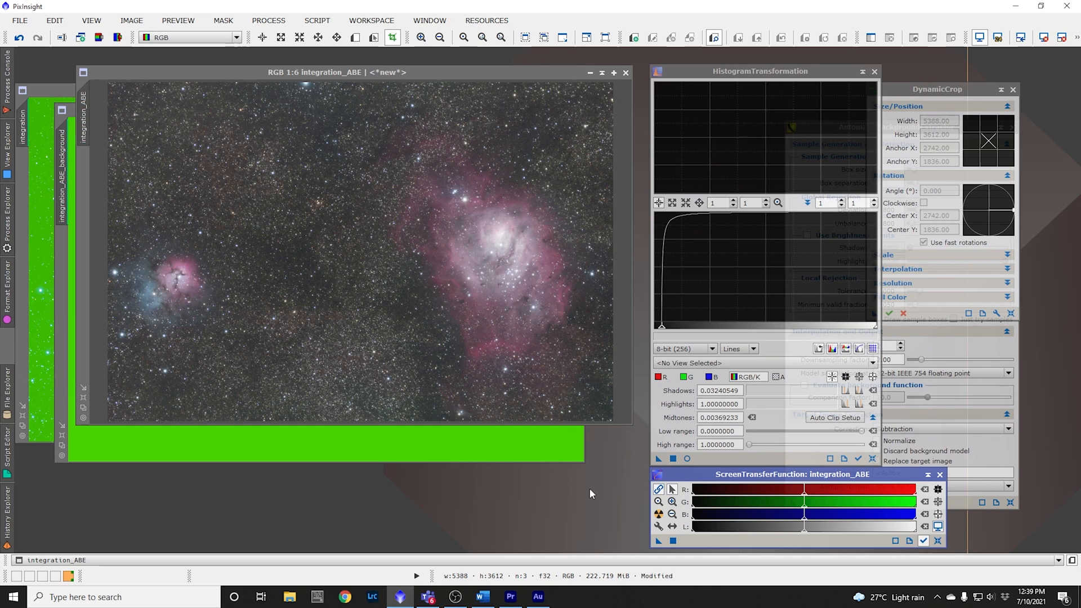
# Step: Open Lagoon.jpg from the Our First Image folder in Photos
pyautogui.click(288, 597)
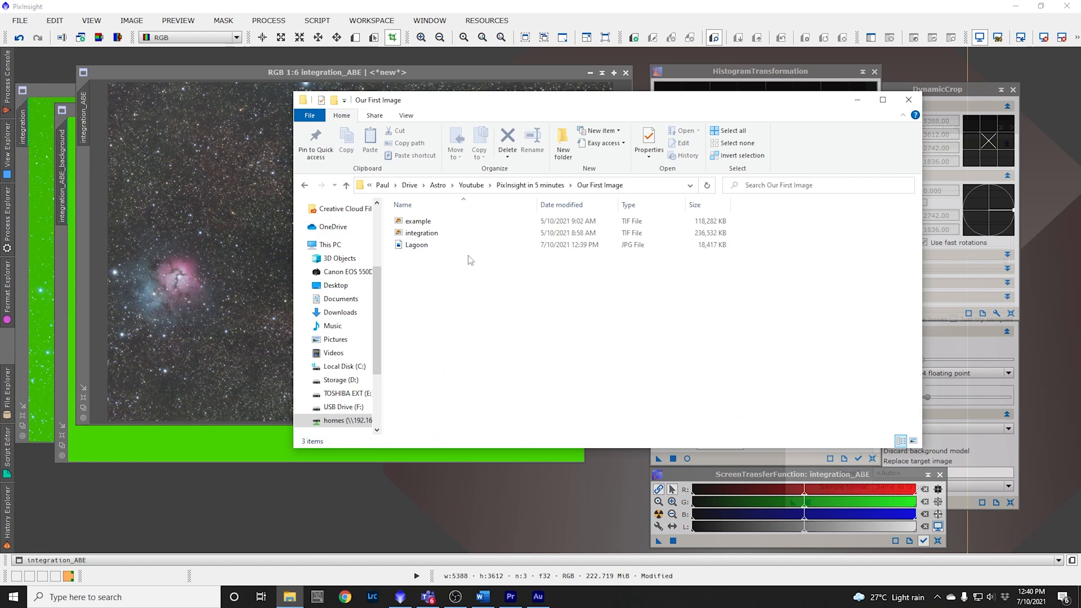
pyautogui.click(417, 245)
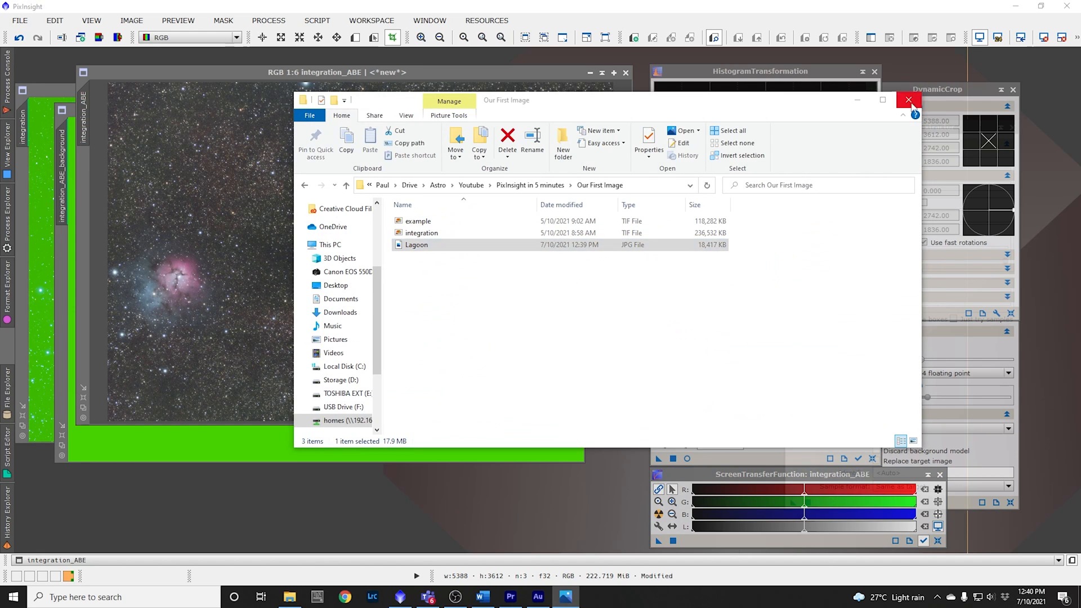
pyautogui.doubleClick(416, 245)
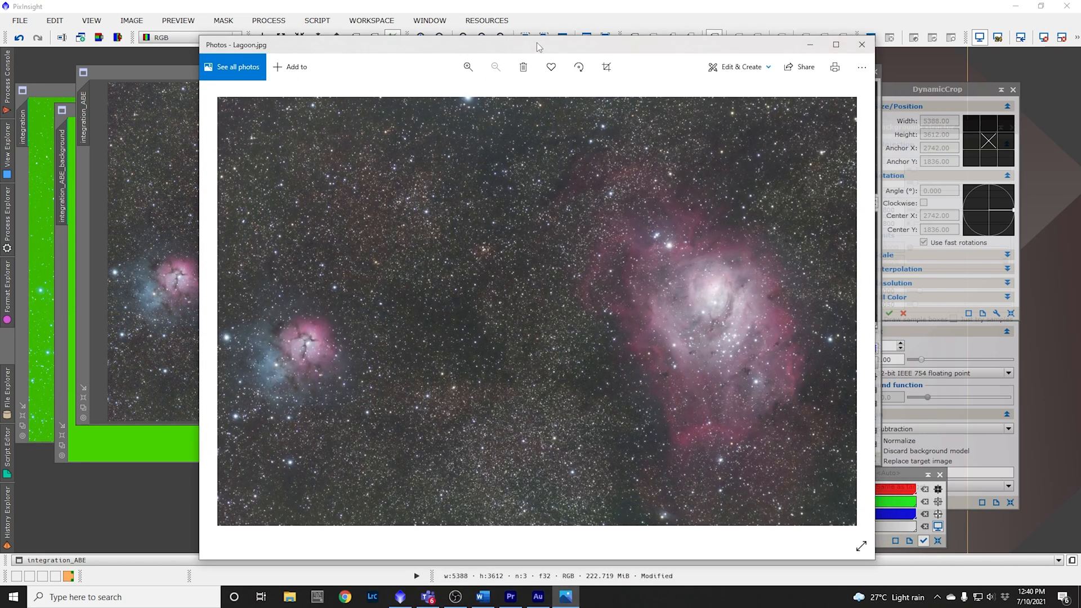
pyautogui.moveTo(731, 223)
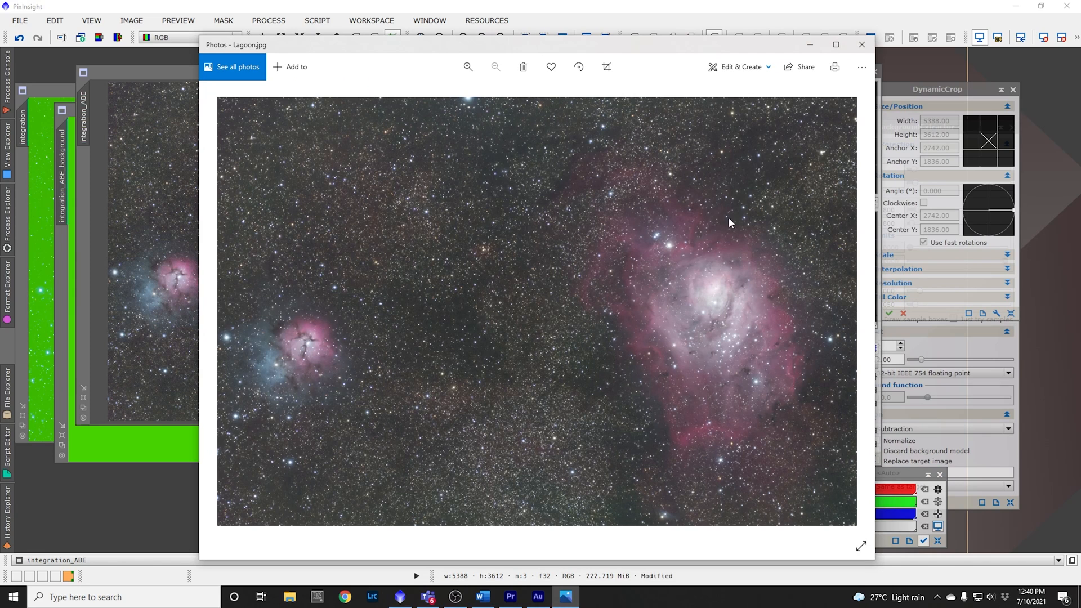
pyautogui.moveTo(614, 402)
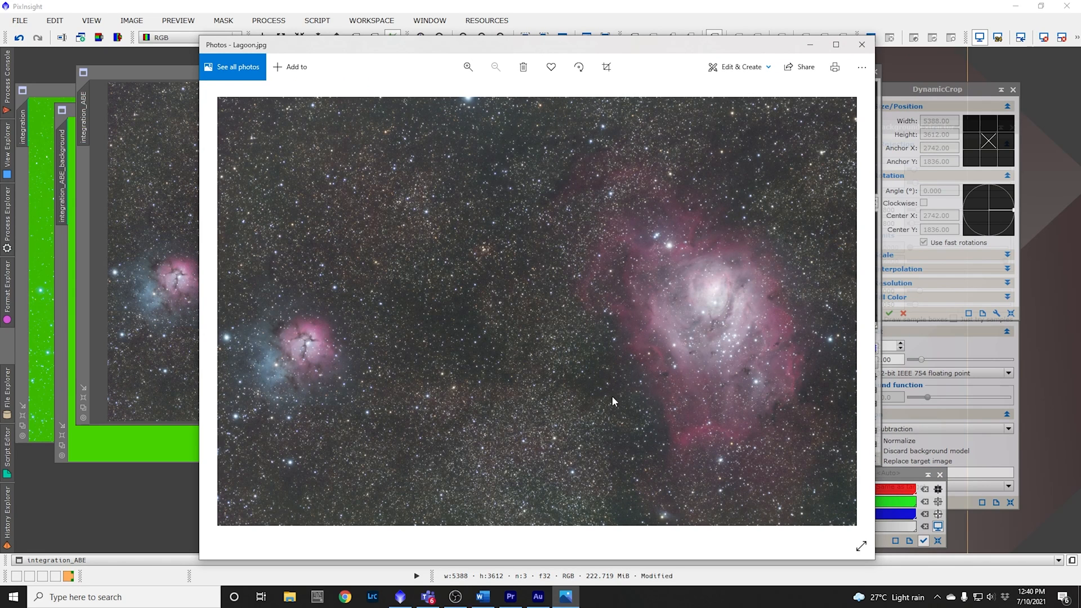